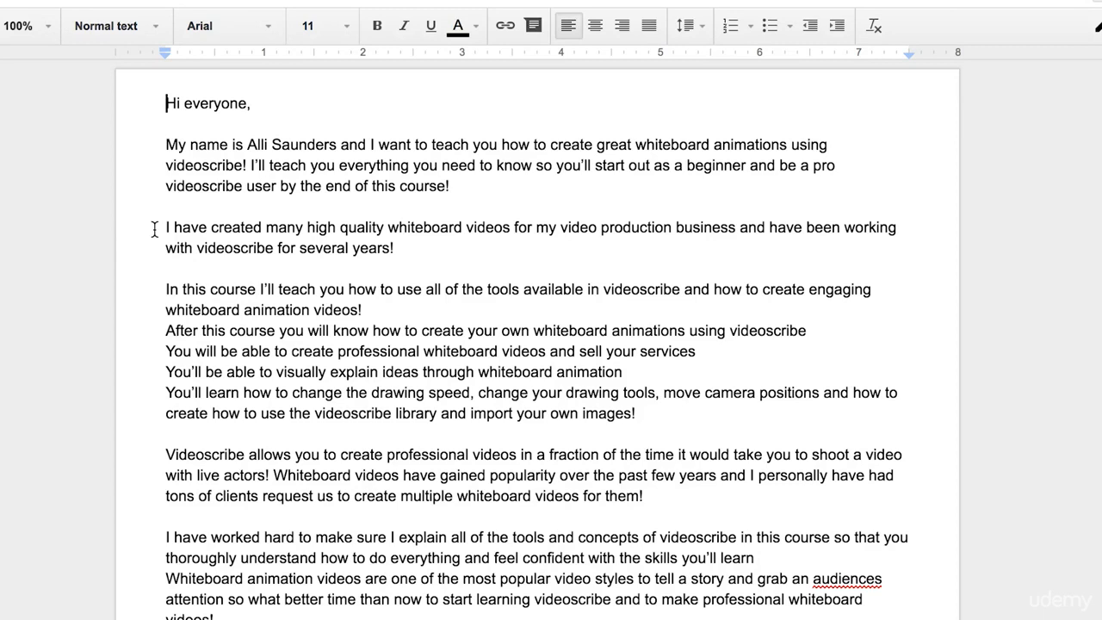
mouse_move(580, 244)
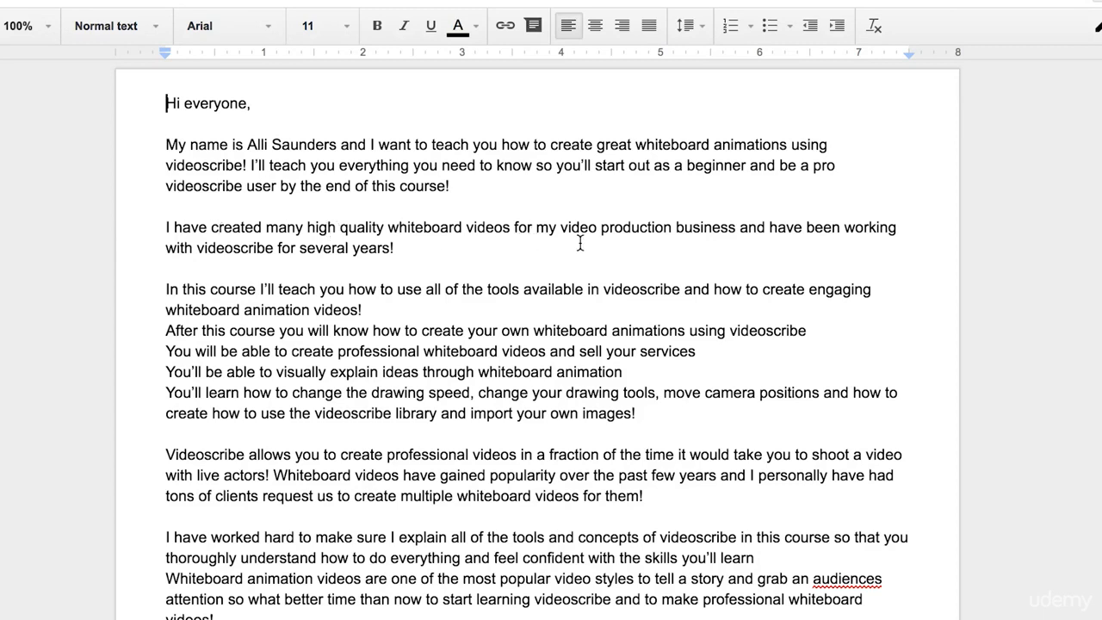
mouse_move(525, 238)
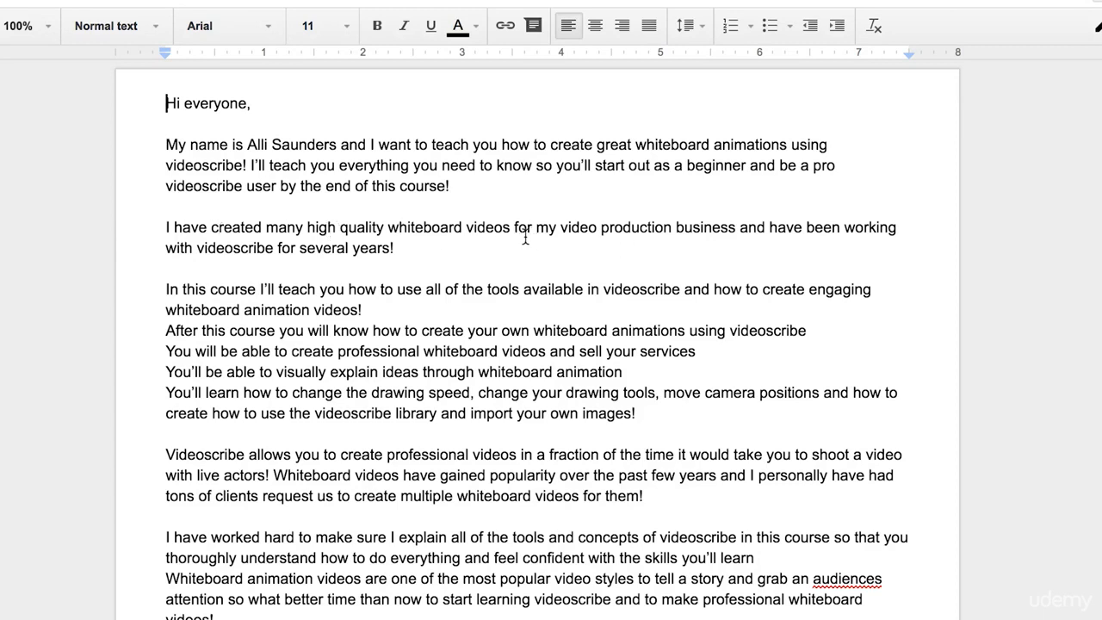
mouse_move(588, 255)
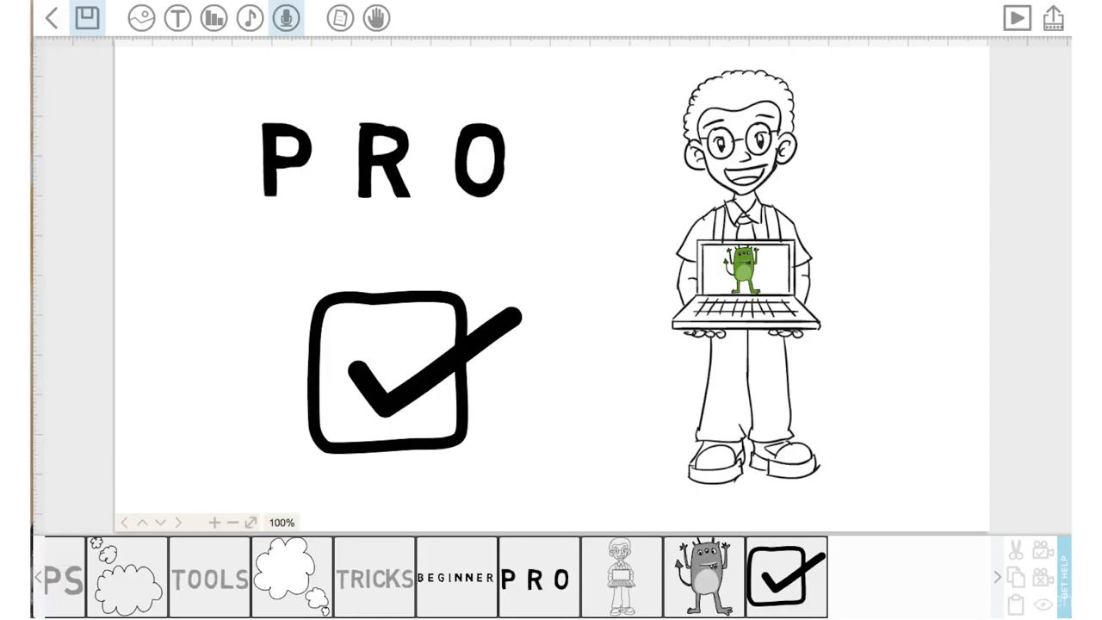
mouse_move(140, 17)
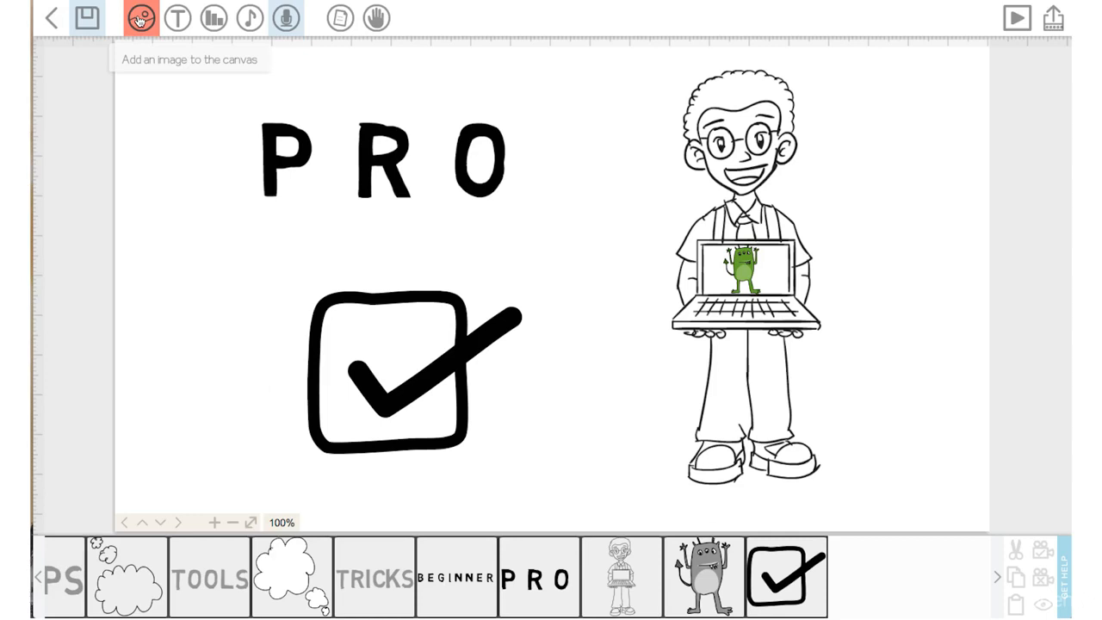
Step: Import the Me.jpg portrait photo from the computer into the image preview
click(141, 17)
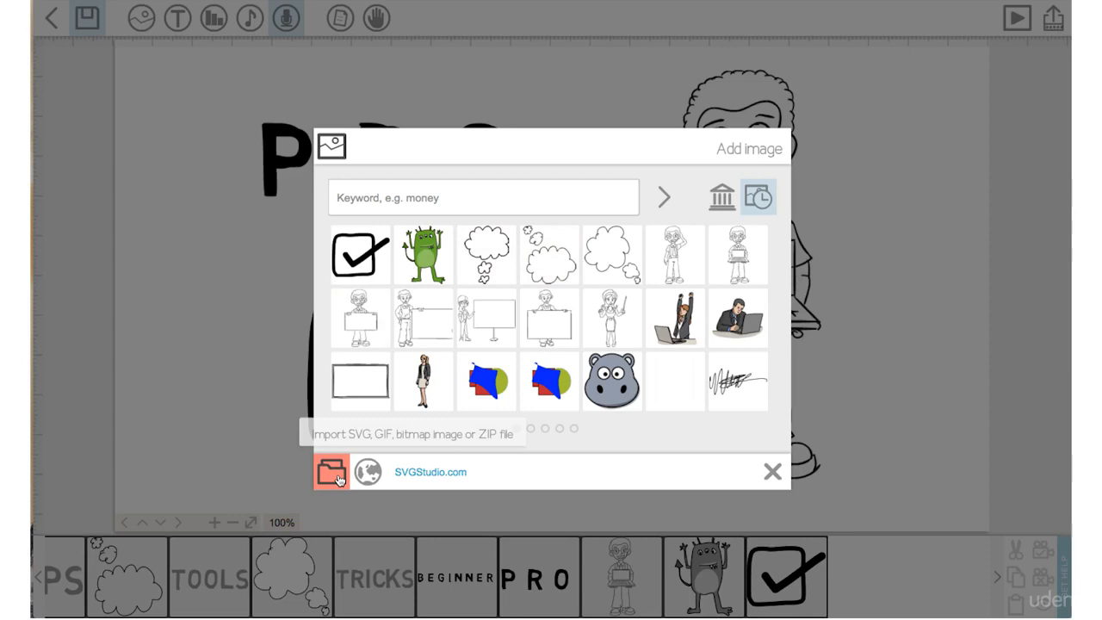
click(332, 472)
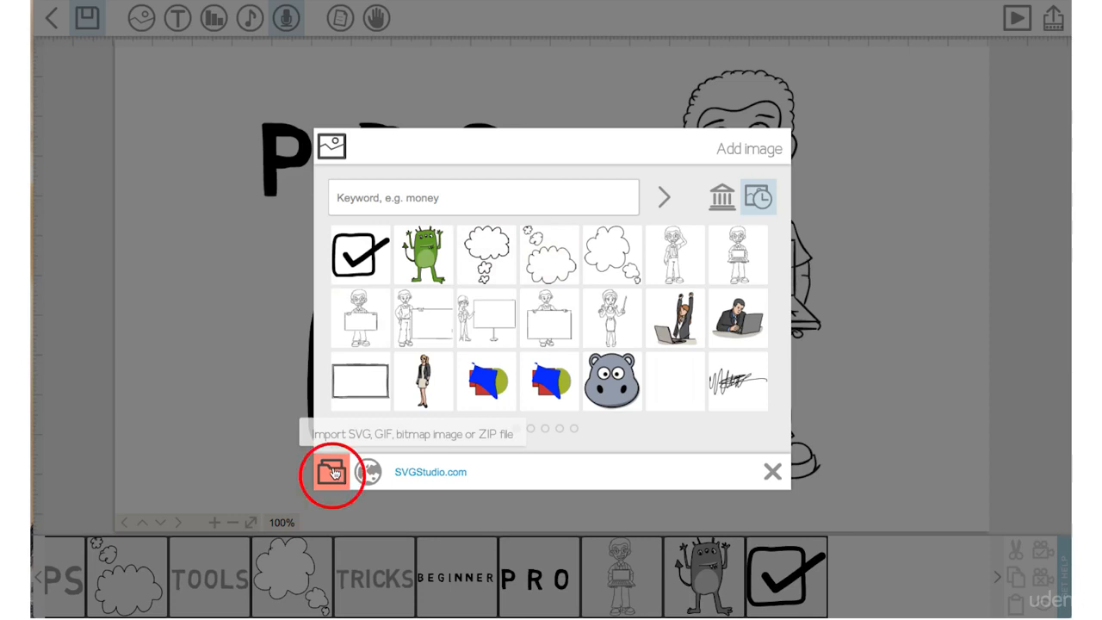
click(331, 472)
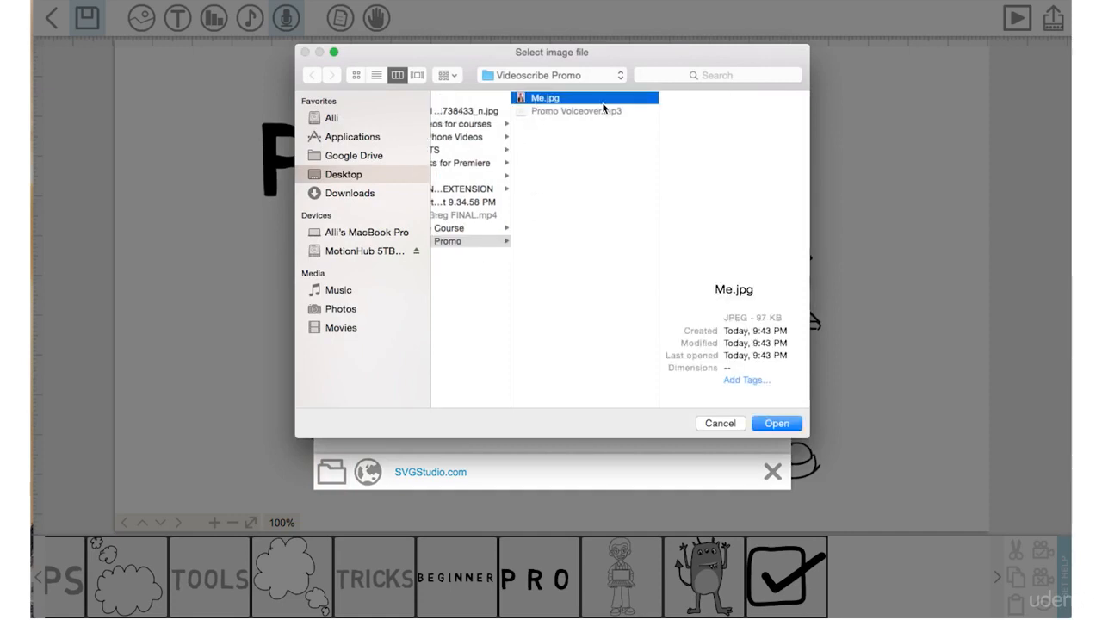
click(543, 97)
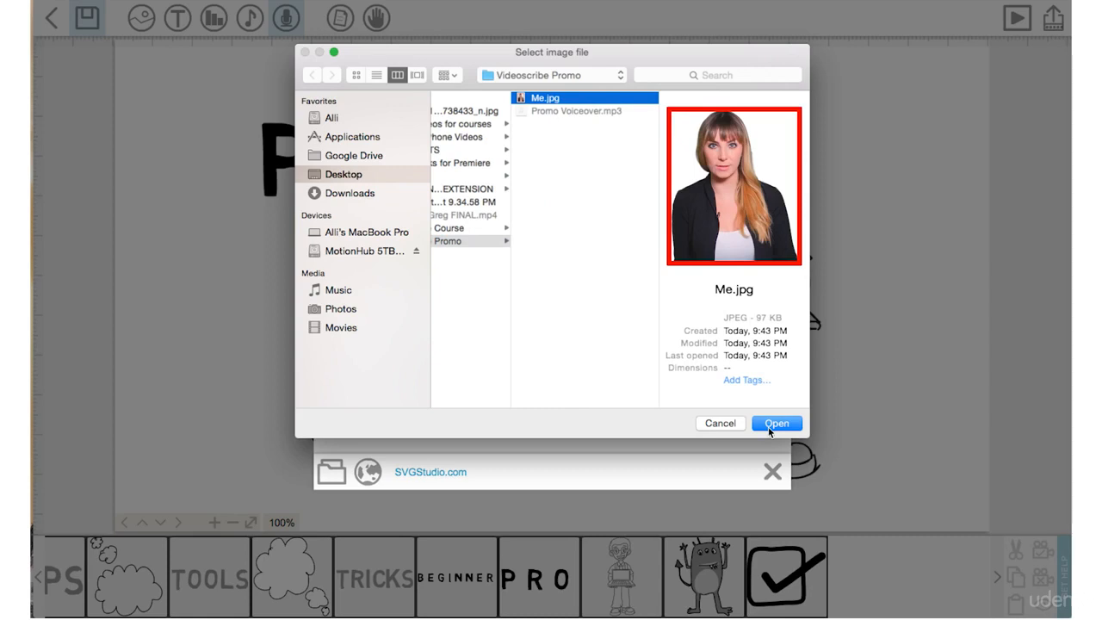
click(776, 423)
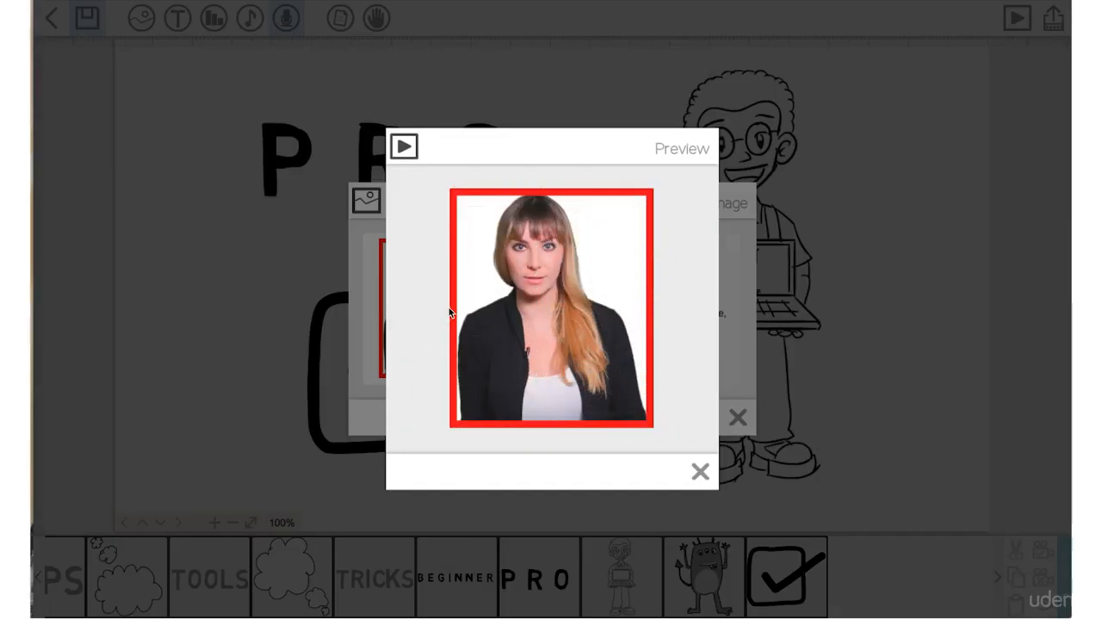
Step: Place the Me.jpg photo at the canvas's upper left and cut its draw time to 1.0s
click(700, 472)
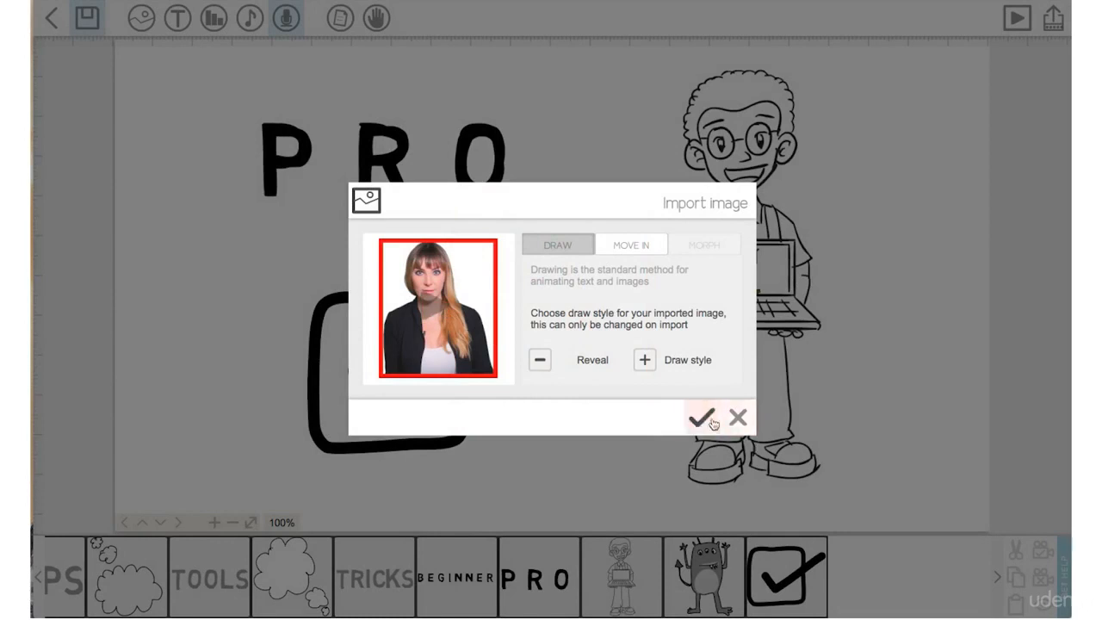
click(698, 418)
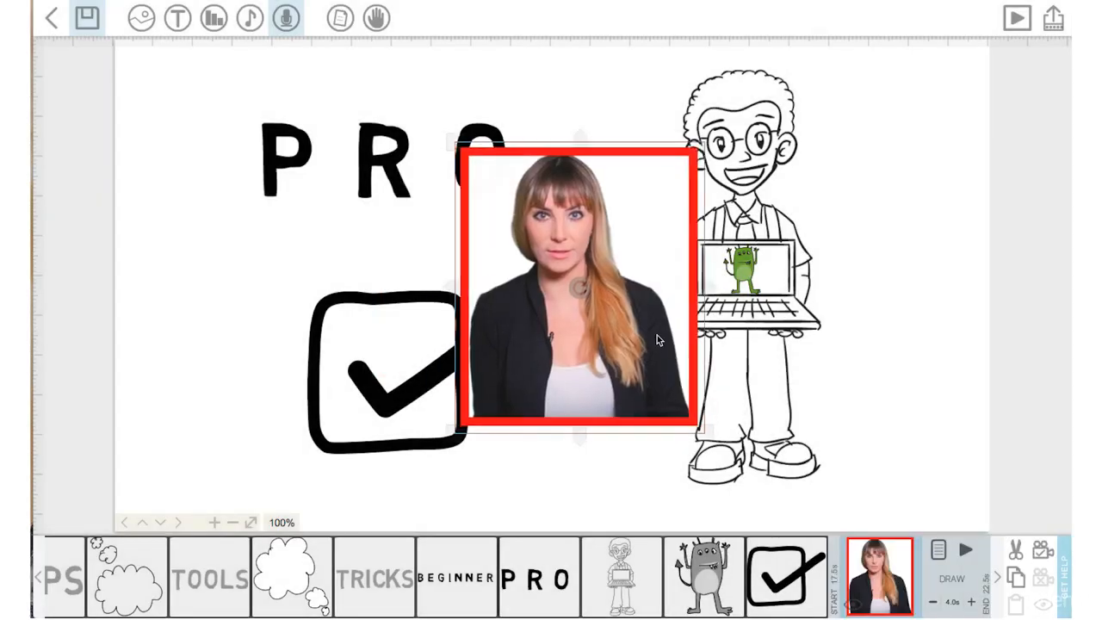
click(124, 523)
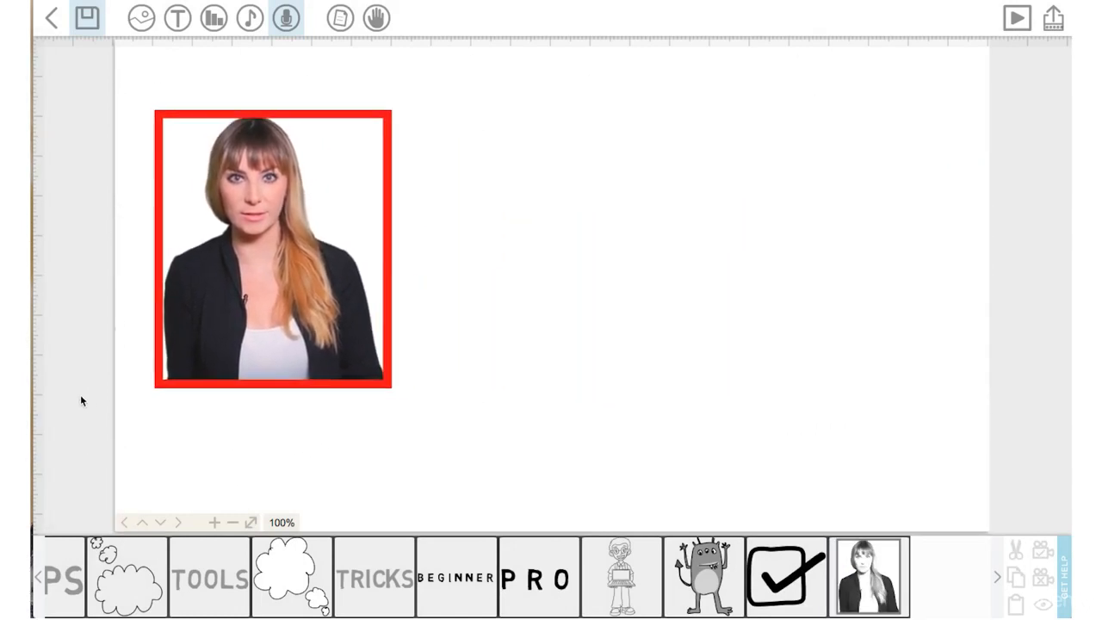
click(258, 249)
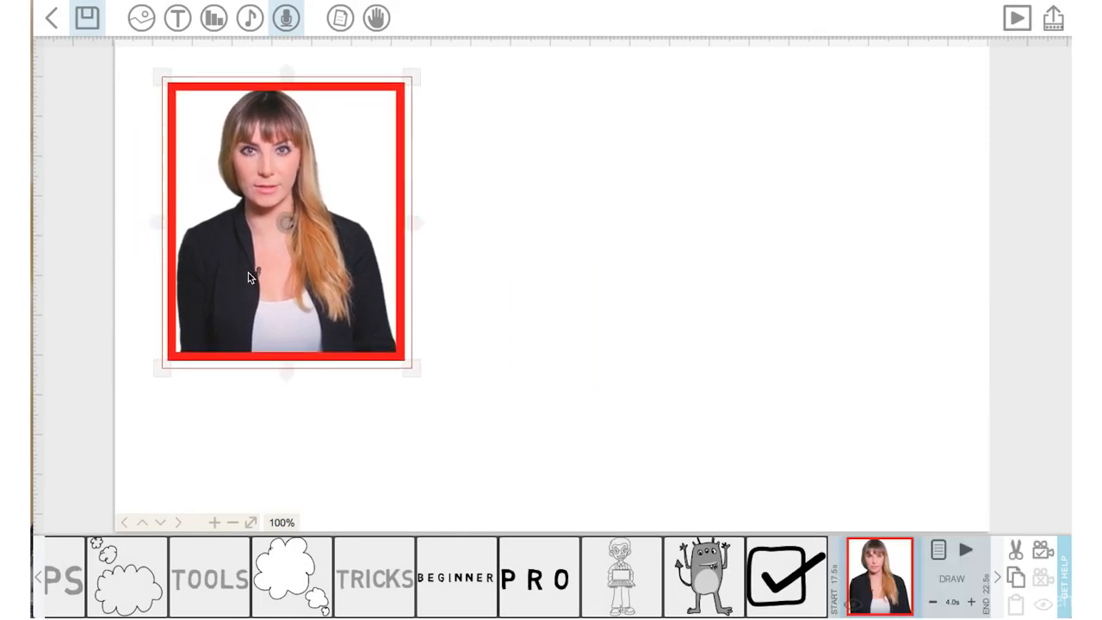
drag(287, 223, 315, 222)
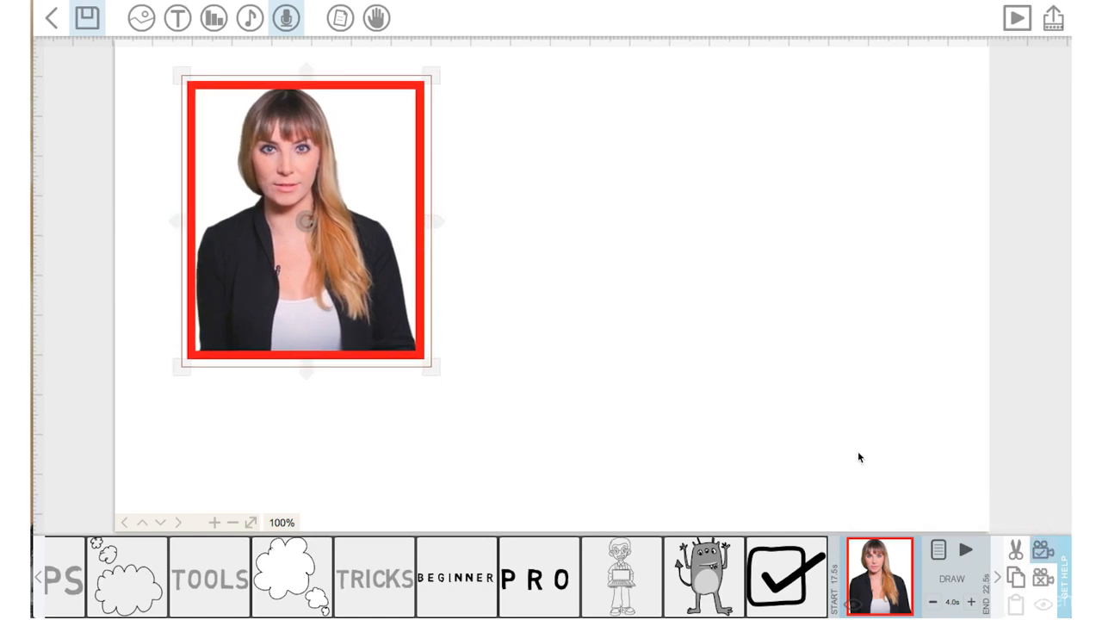
click(933, 602)
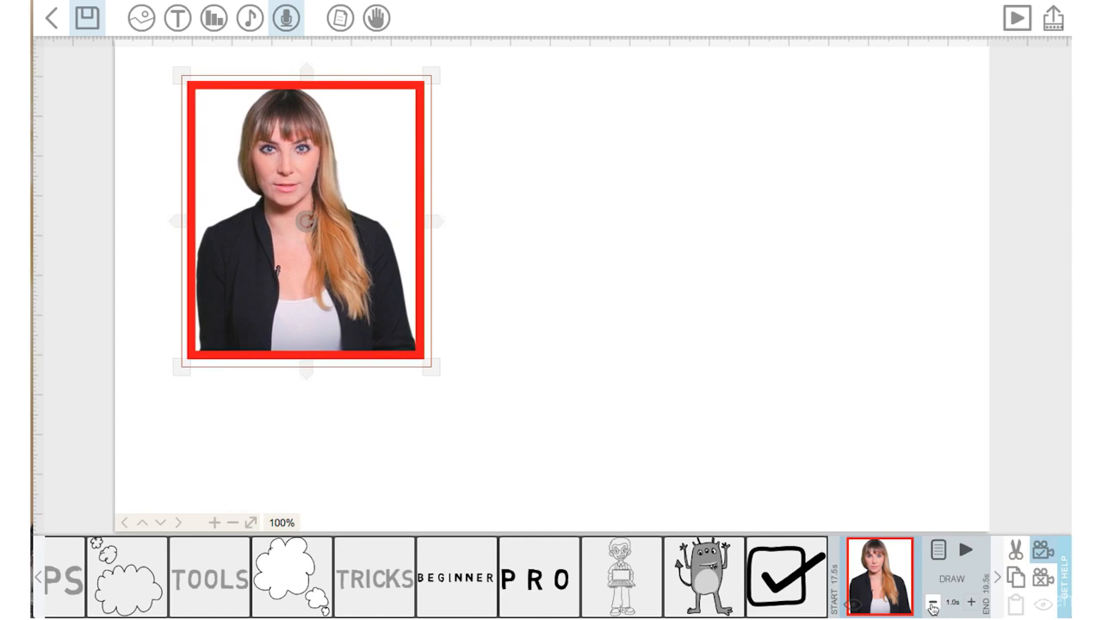
Step: Set the photo's pause and transition times to 0.0s in Image Properties
click(938, 551)
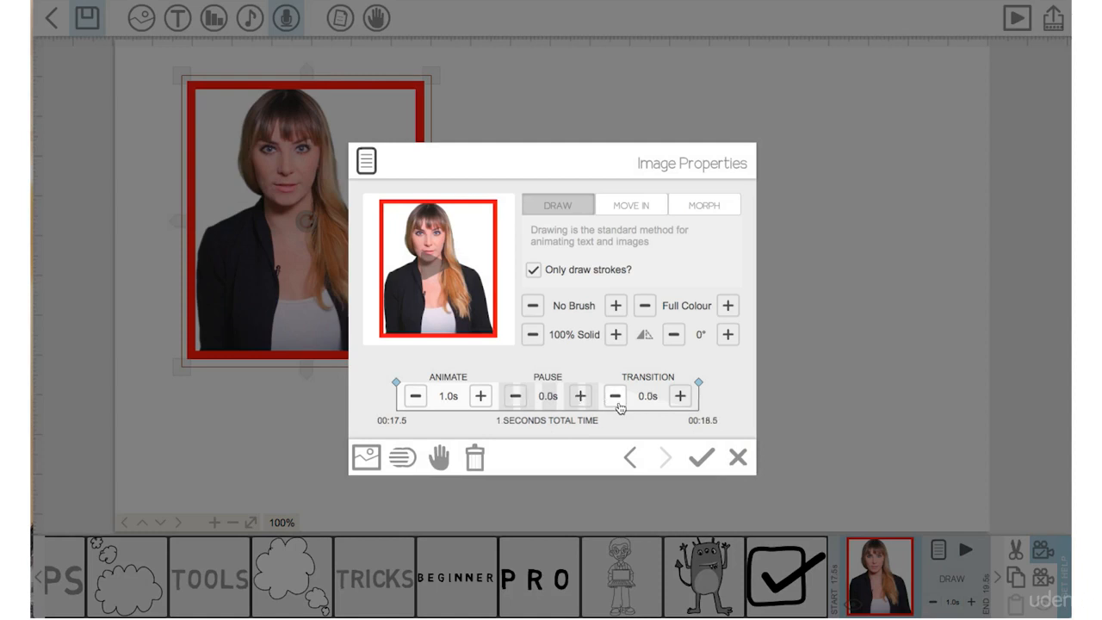
click(701, 457)
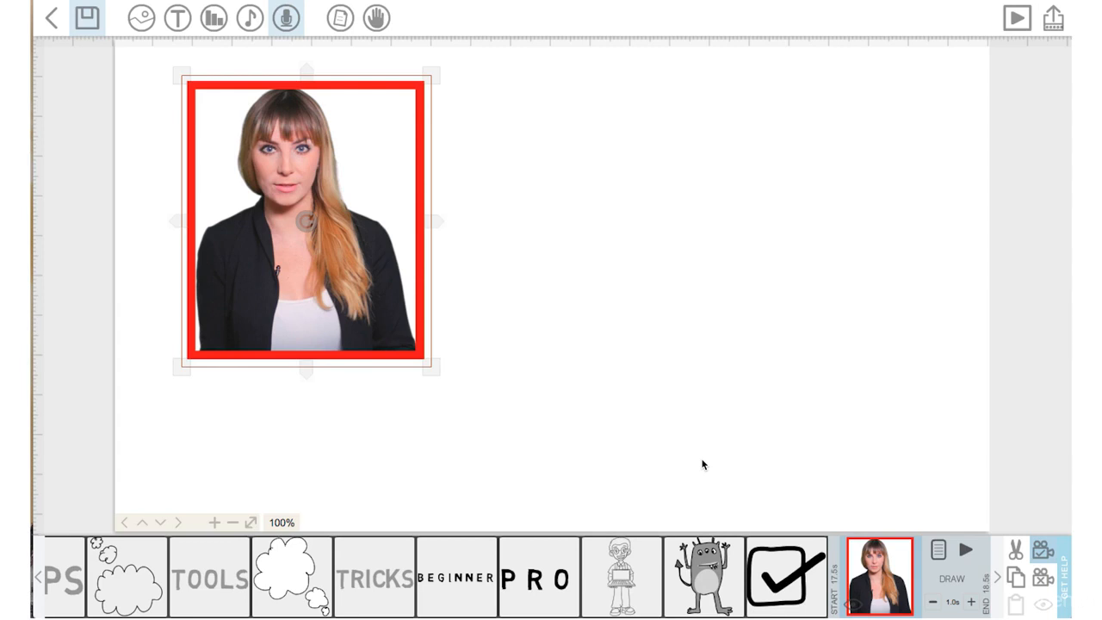
Step: Search the library for 'woman' and 'whiteboard' and add the woman-at-whiteboard drawing
click(141, 17)
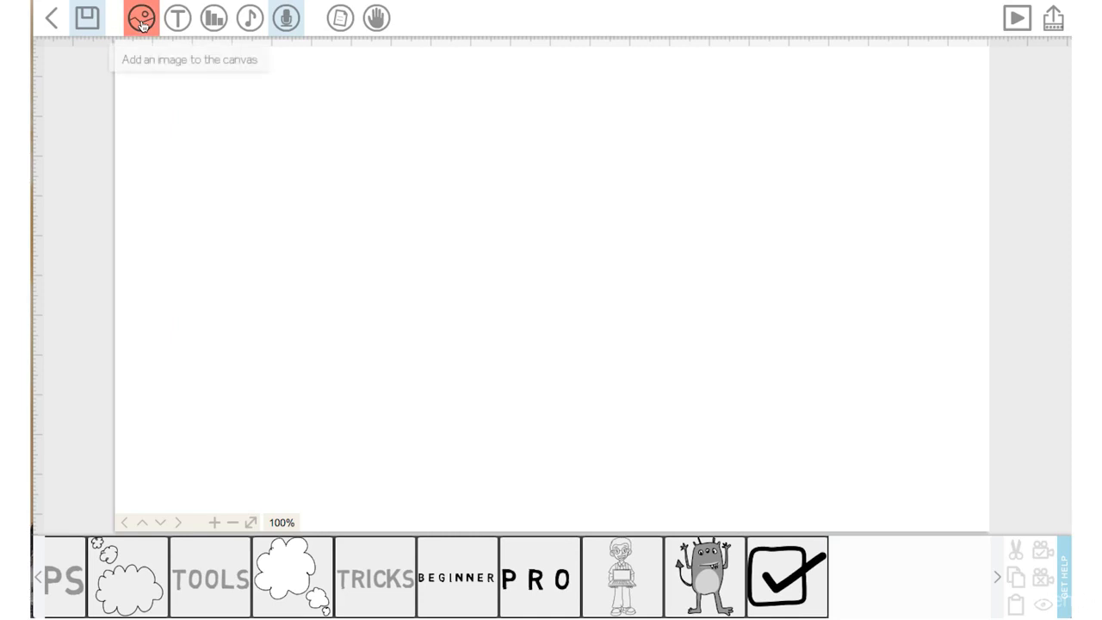
click(140, 17)
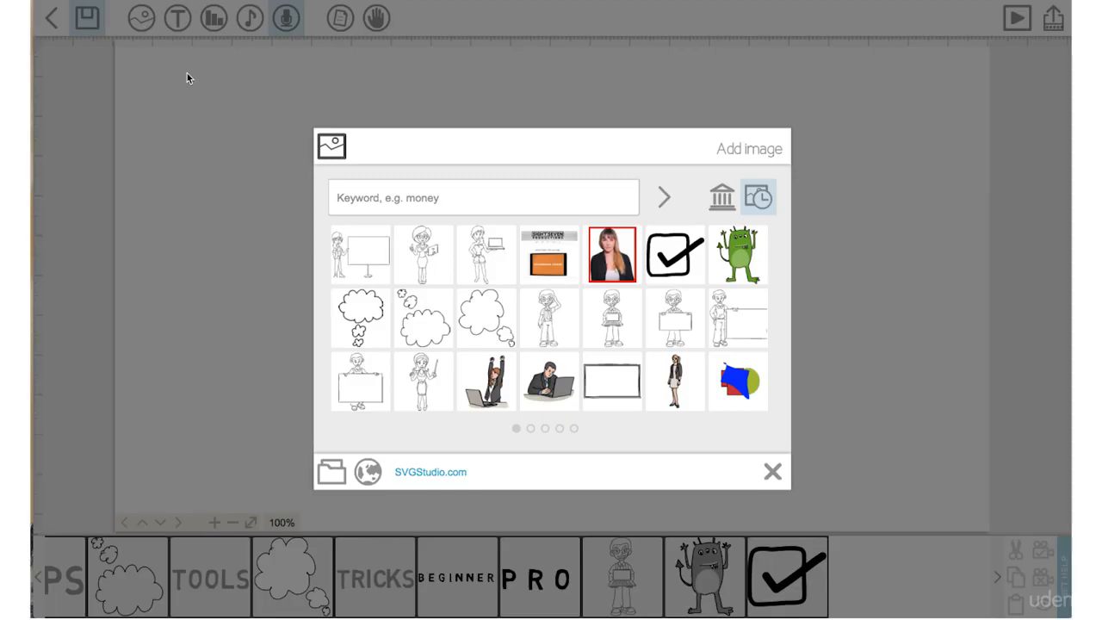
text(woman)
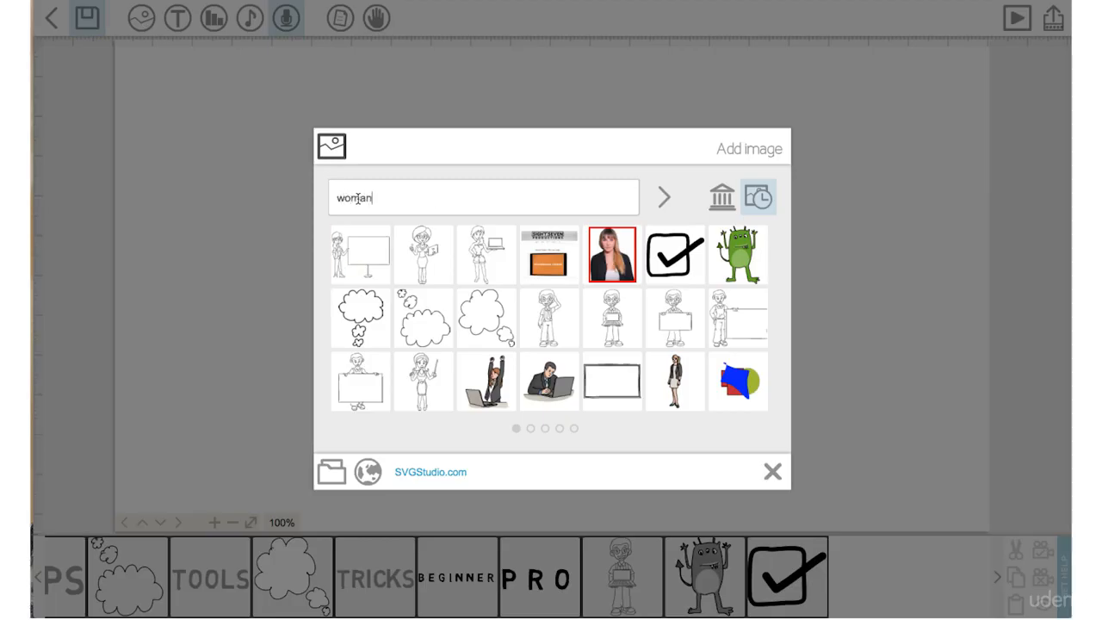
text(whiteboard)
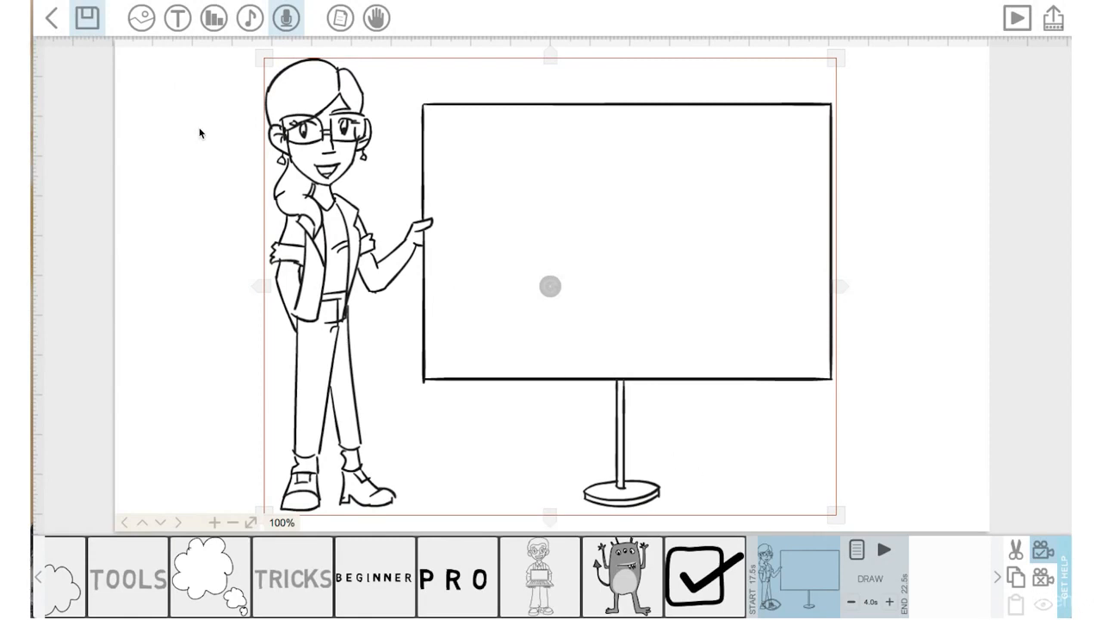
Step: Add the text bullet '- 100's of whiteboard animations' near the top of the whiteboard
click(177, 18)
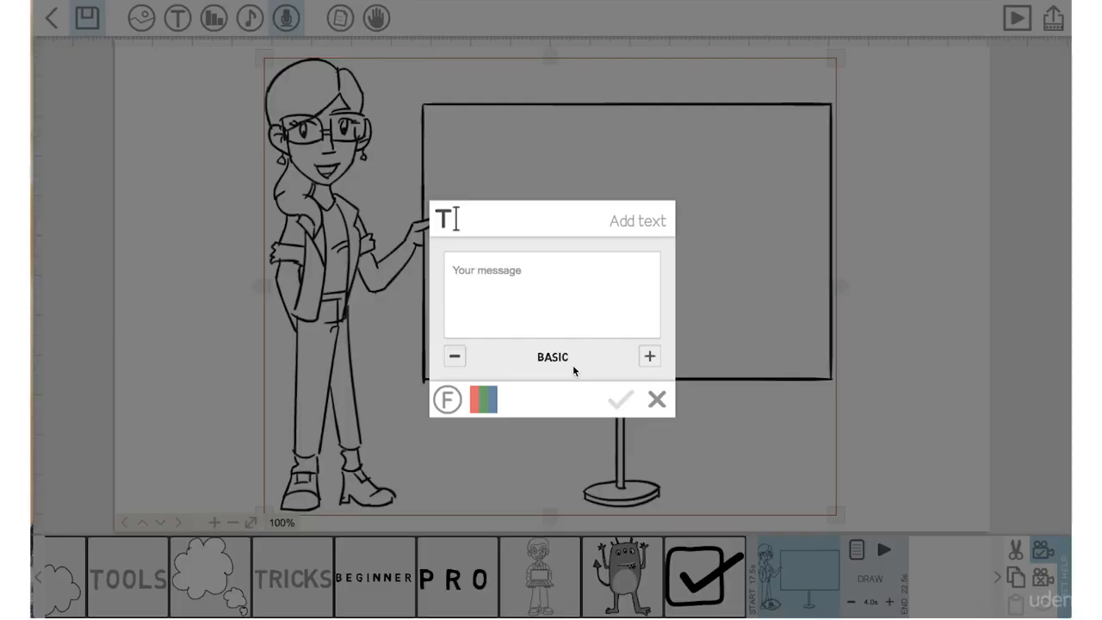
text(- 100's o)
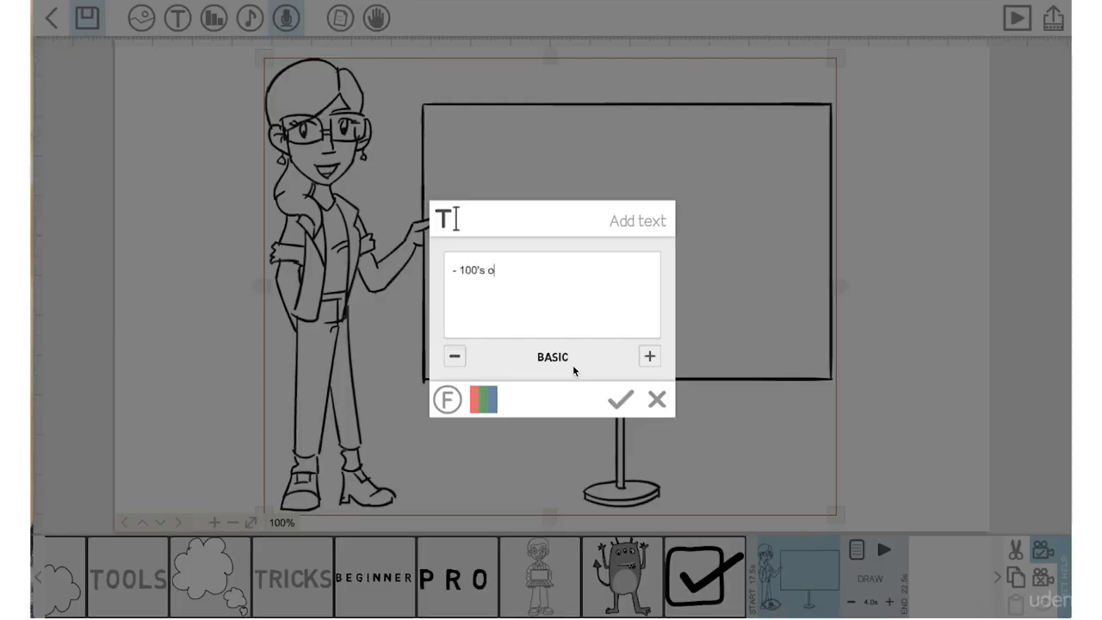
text(f whiteboard animations)
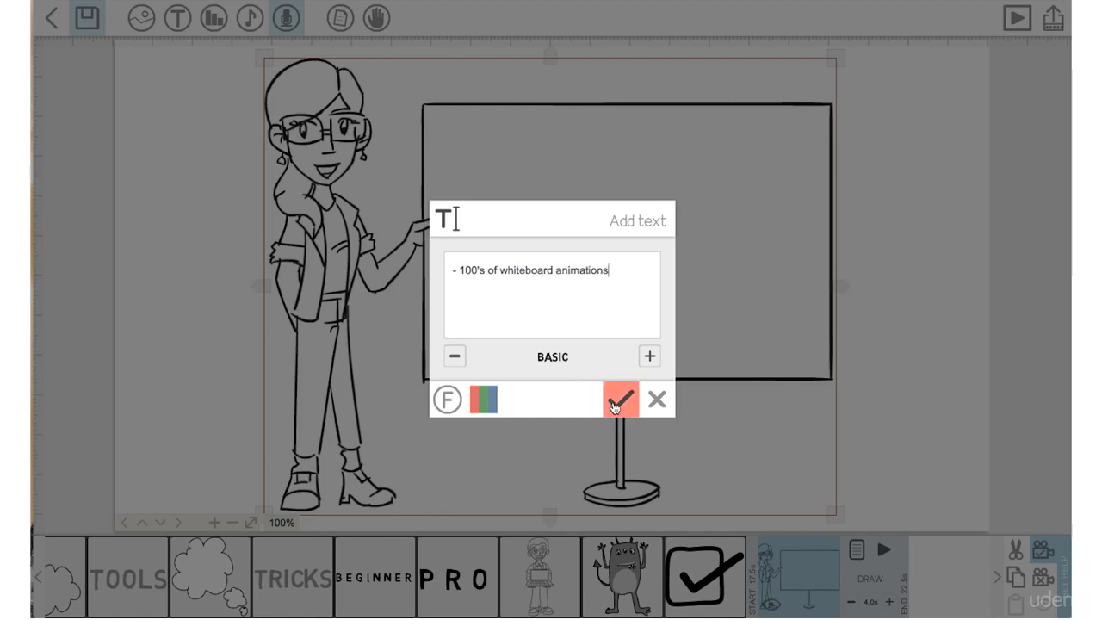
click(622, 399)
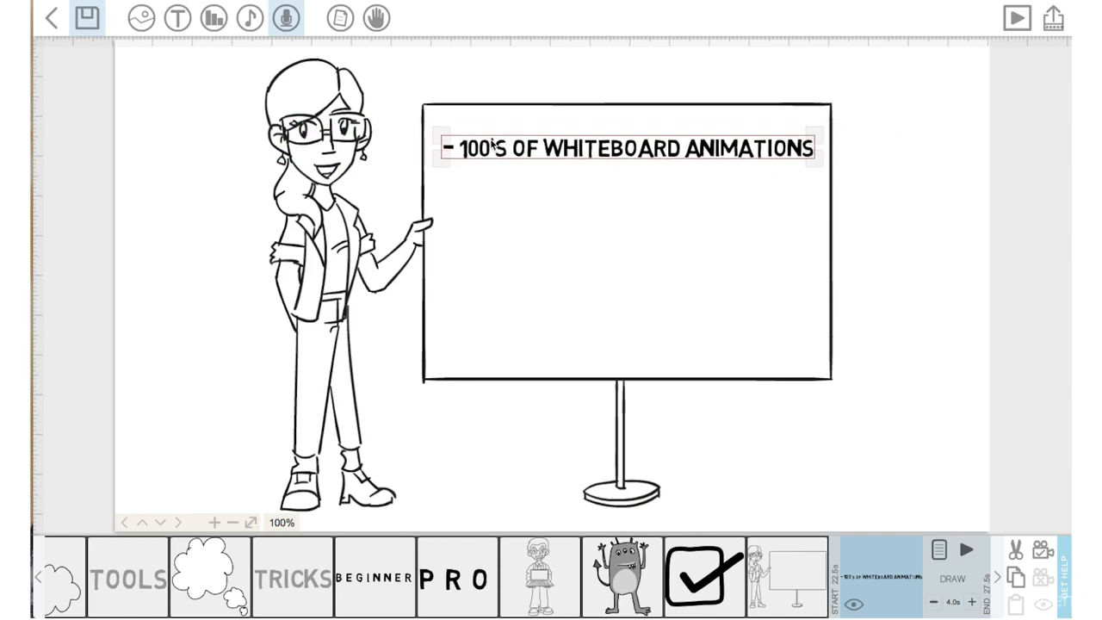
mouse_move(1043, 560)
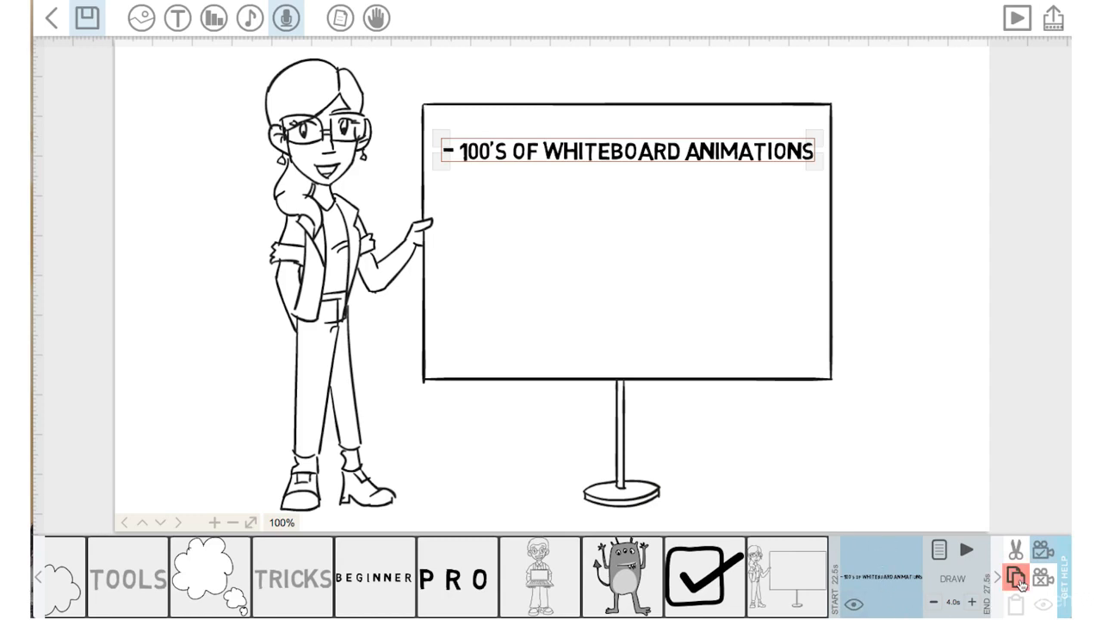
mouse_move(1016, 577)
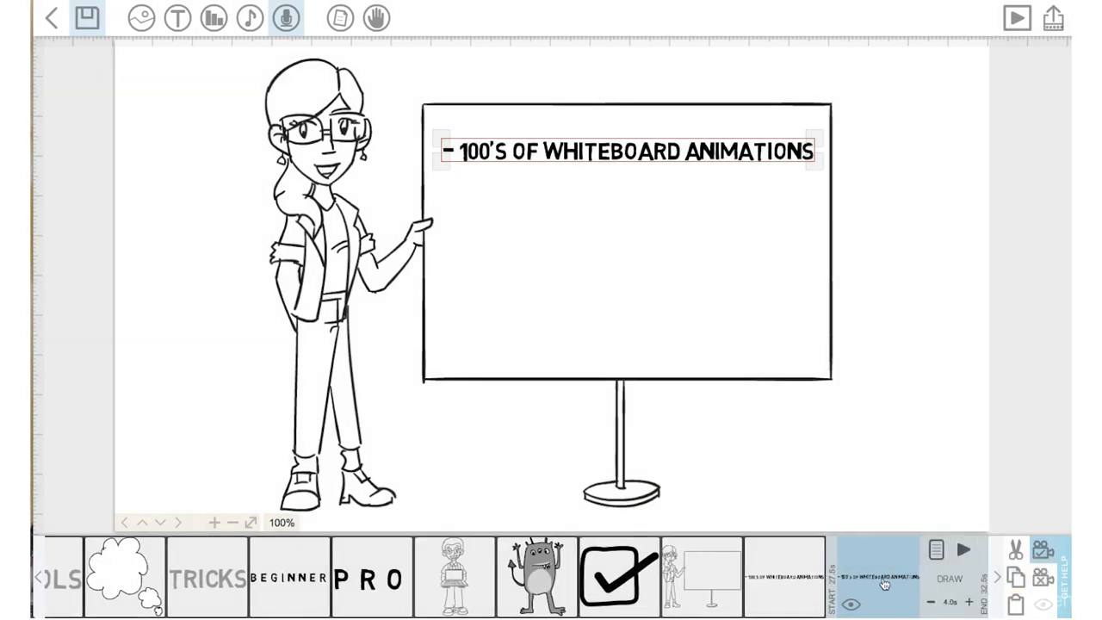
mouse_move(887, 589)
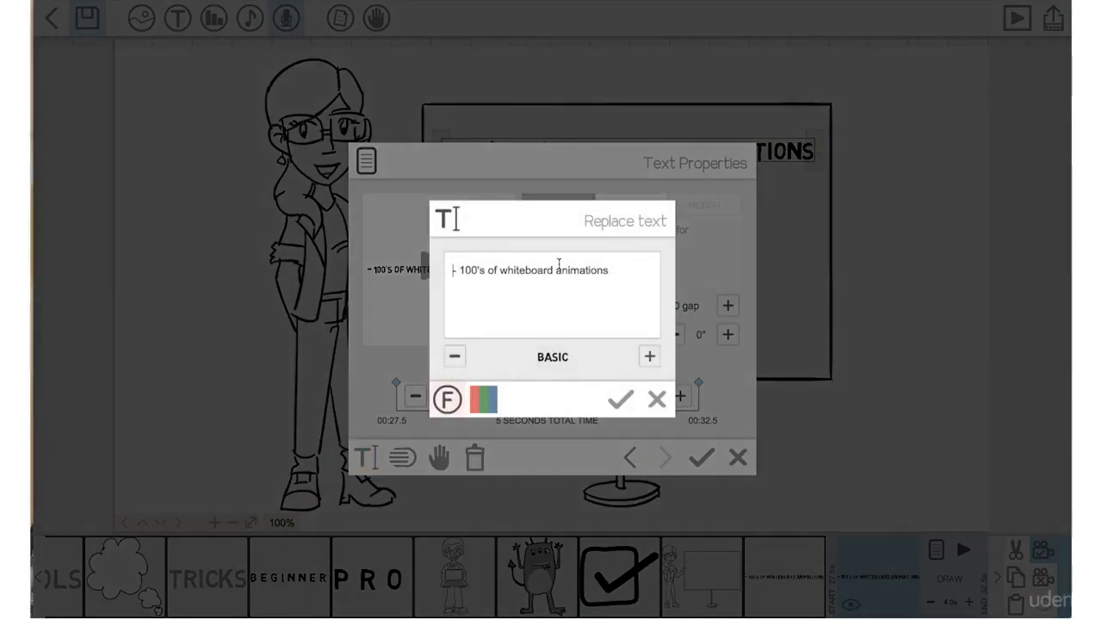
Step: Reword the copied bullet from 'whiteboard animations' to 'happy clients' and confirm it
drag(488, 269, 607, 269)
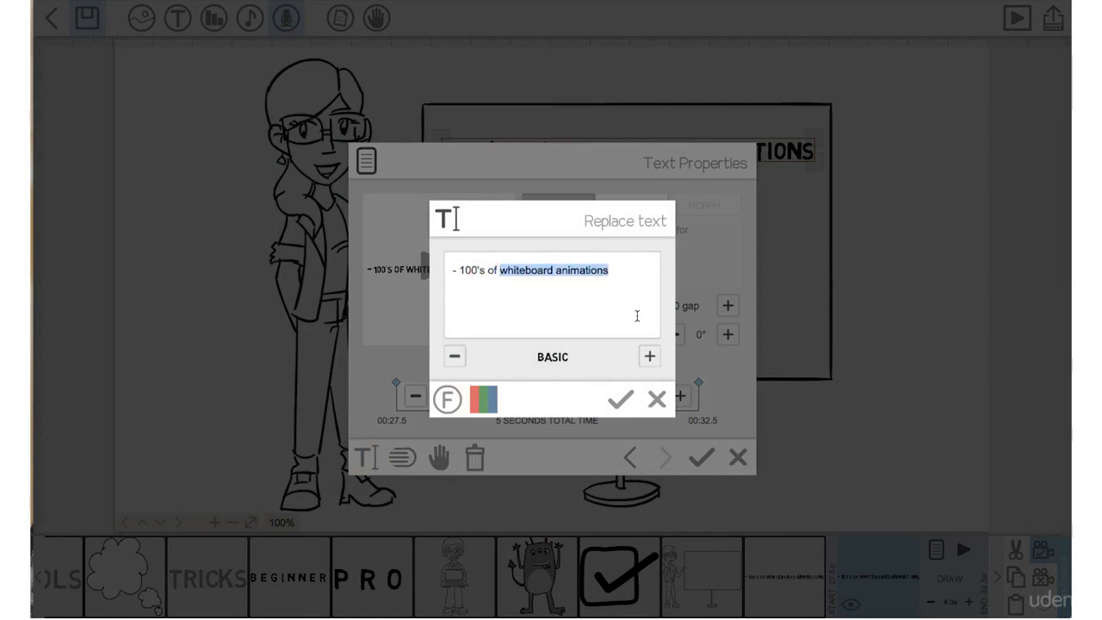
text(happy clients)
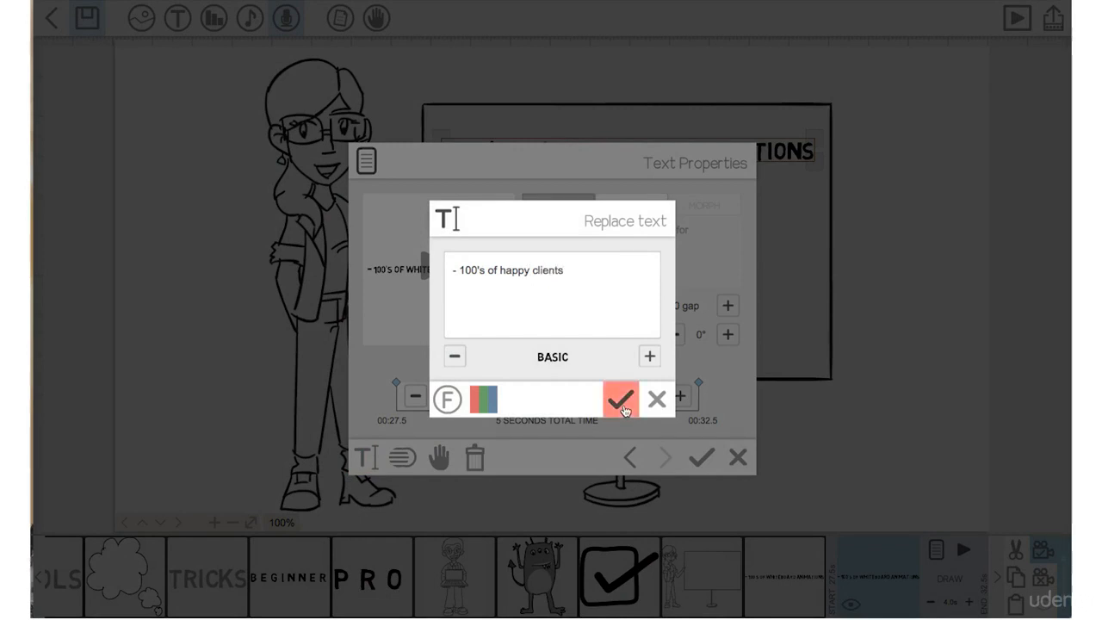
click(620, 399)
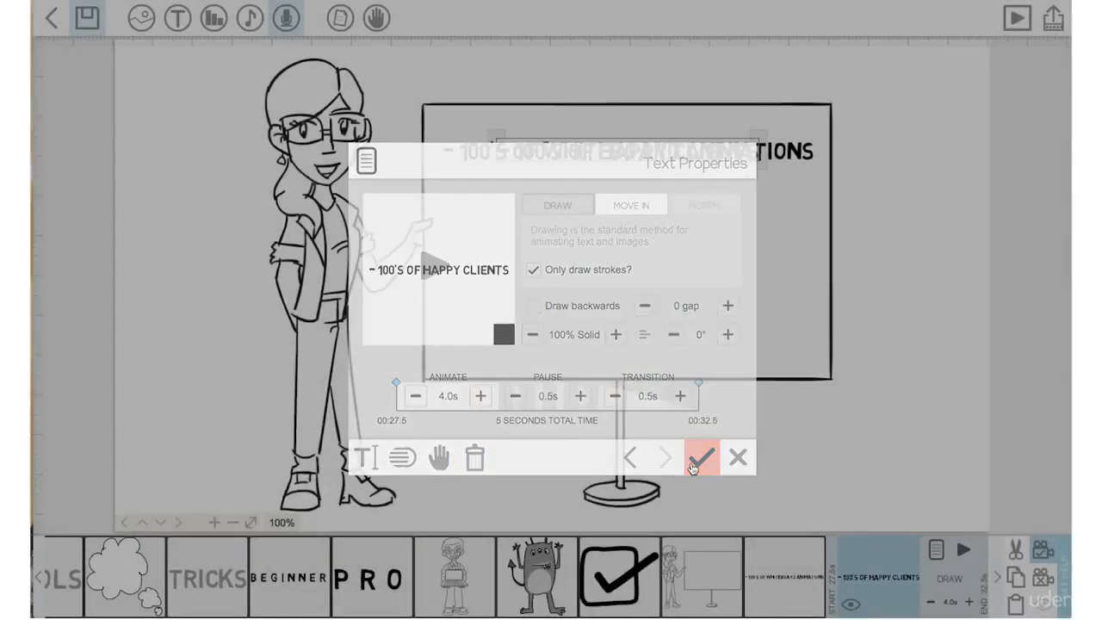
click(701, 458)
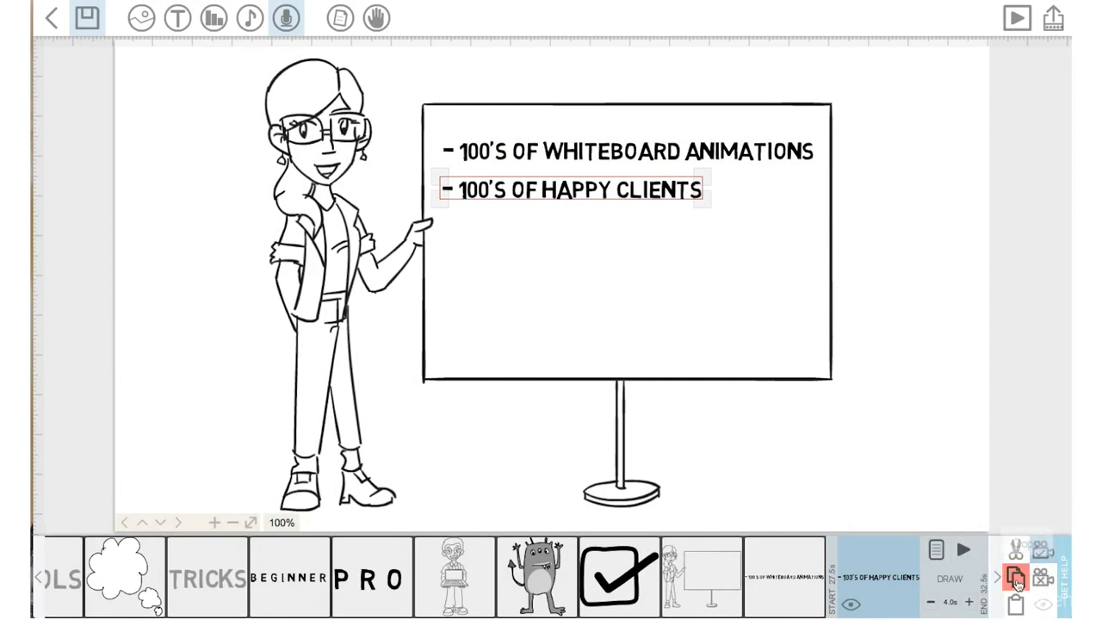
Step: Duplicate the bullet, change it to 'Several years experience', and move it below happy clients
click(1016, 577)
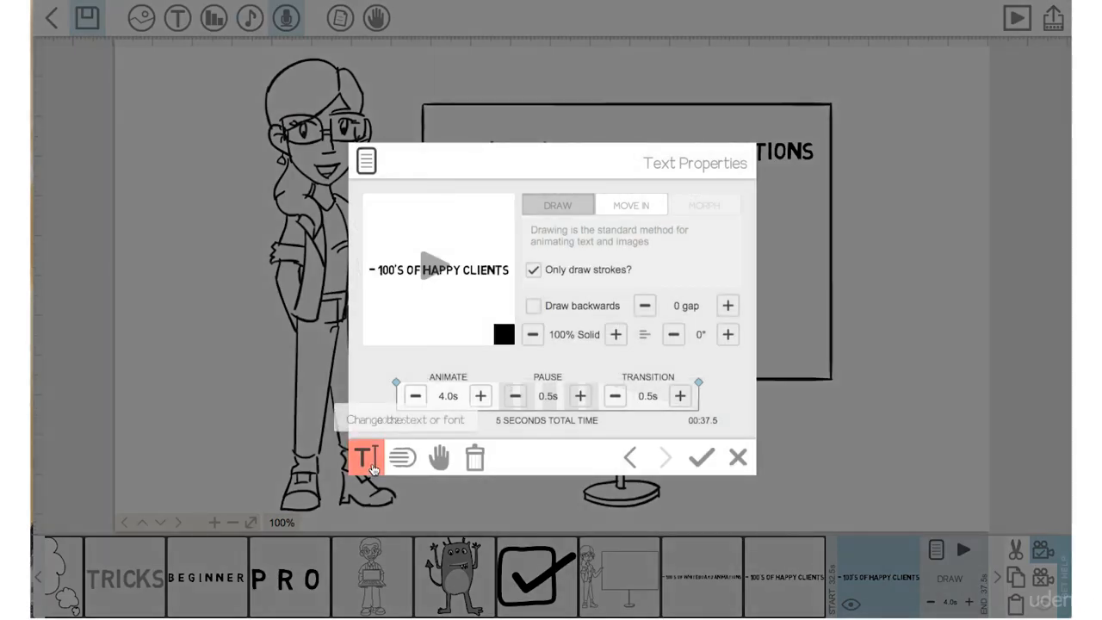
click(366, 457)
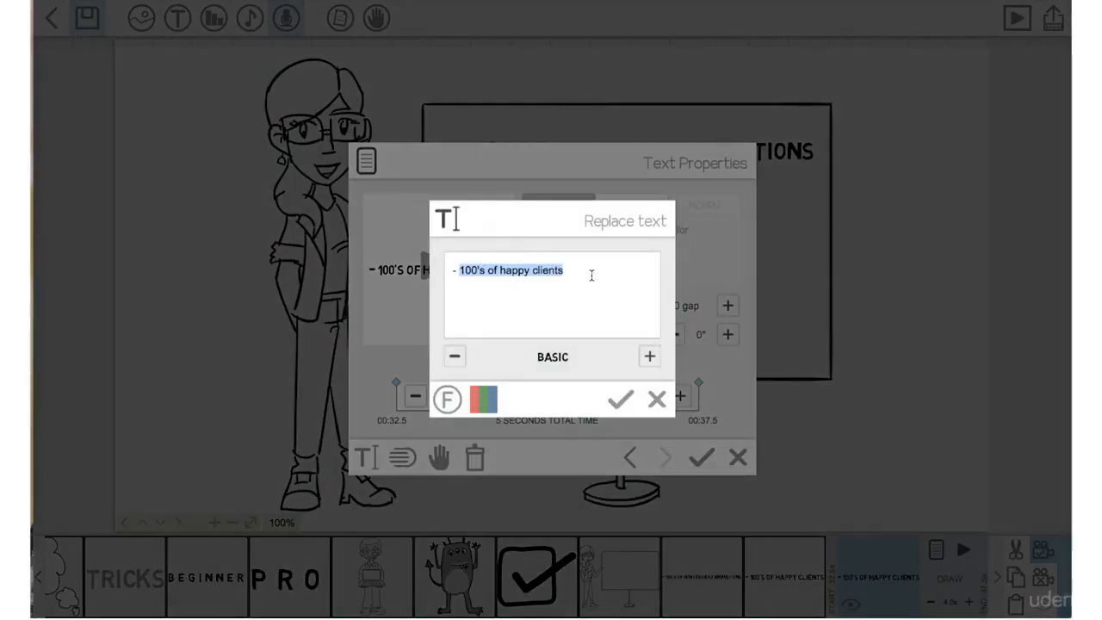
text(Several years experience)
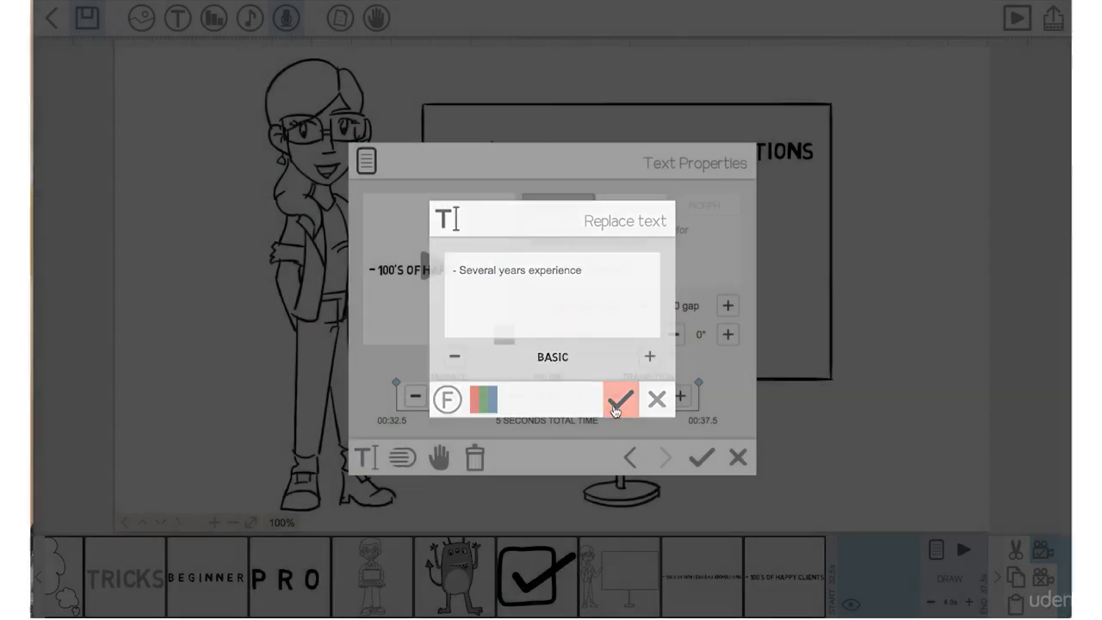
click(620, 398)
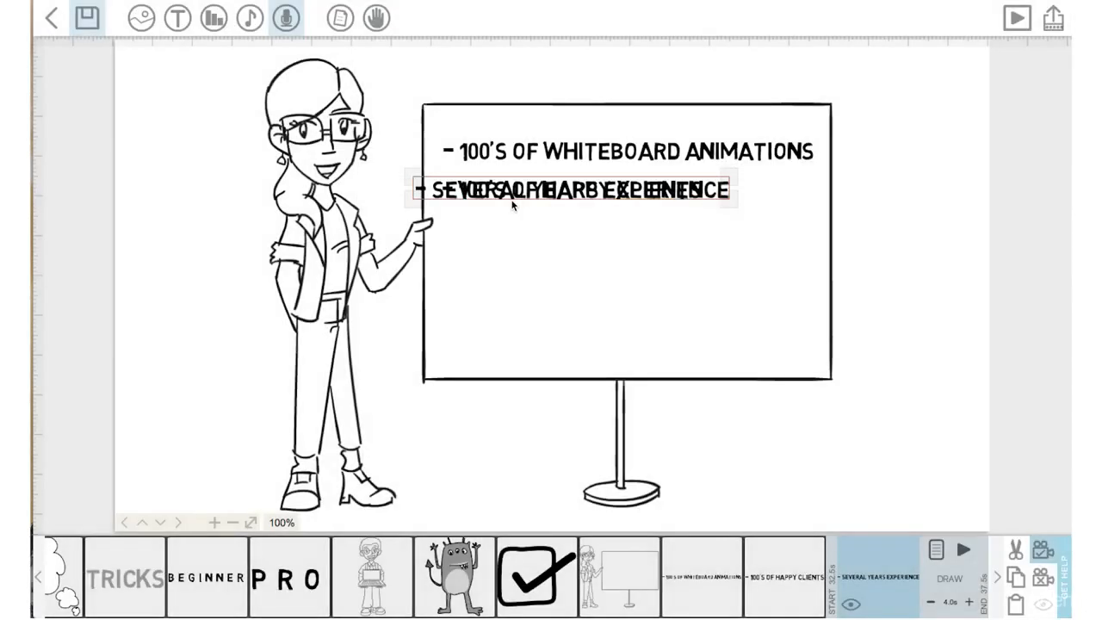
drag(572, 190, 603, 227)
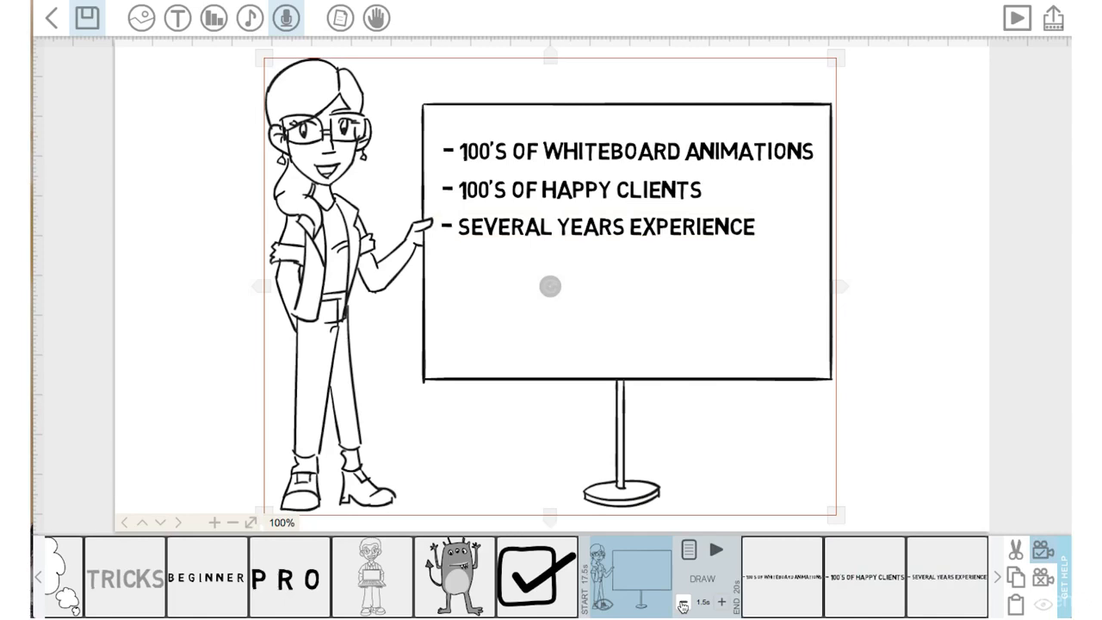
Step: Set the character image's pause and transition to 0.0s
click(687, 550)
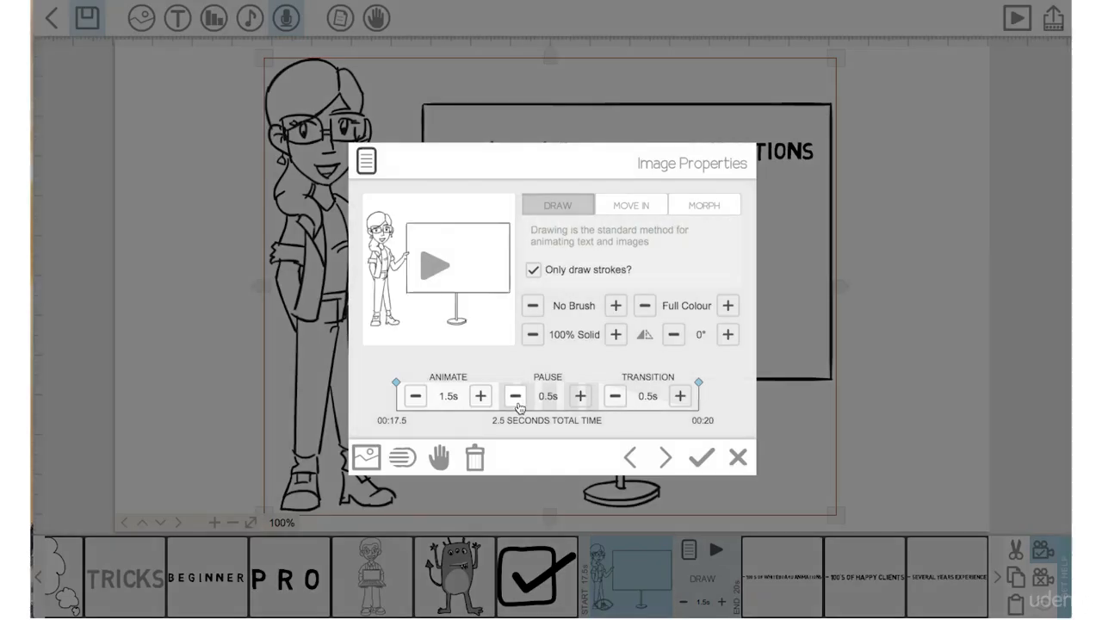
click(515, 396)
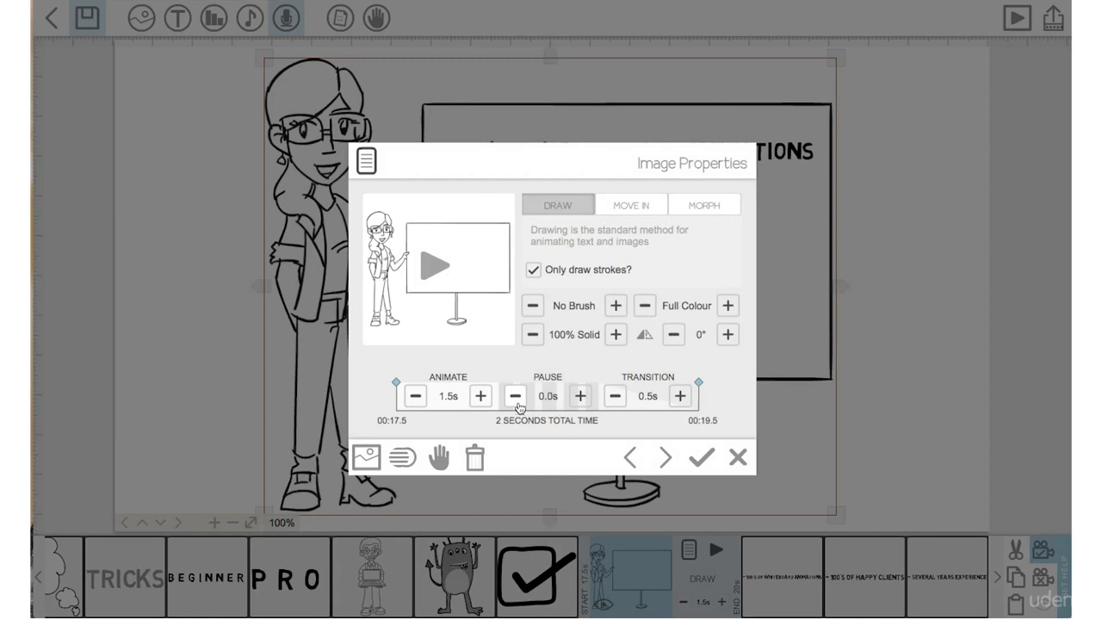
click(614, 396)
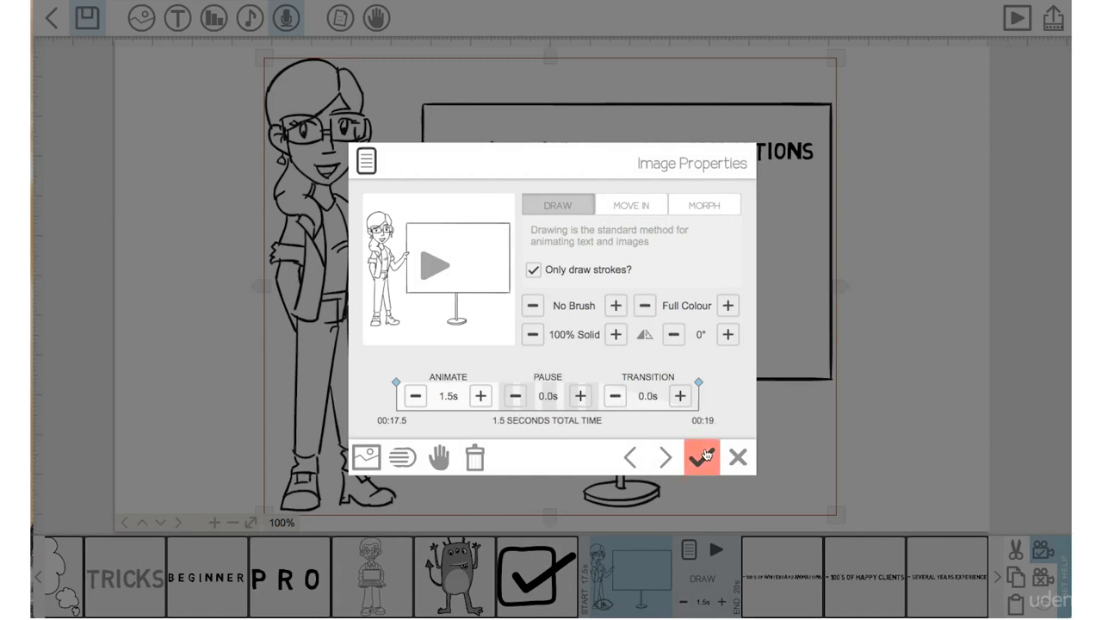
click(701, 457)
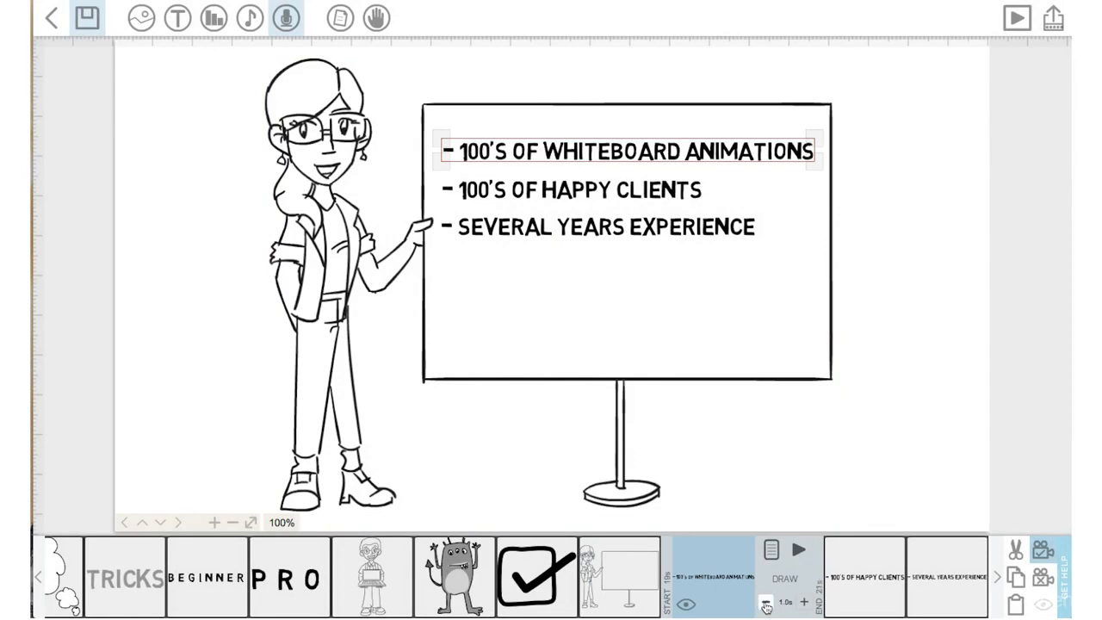
Step: Shorten the first two bullets' pause and drawing time to 1.0 second
click(770, 549)
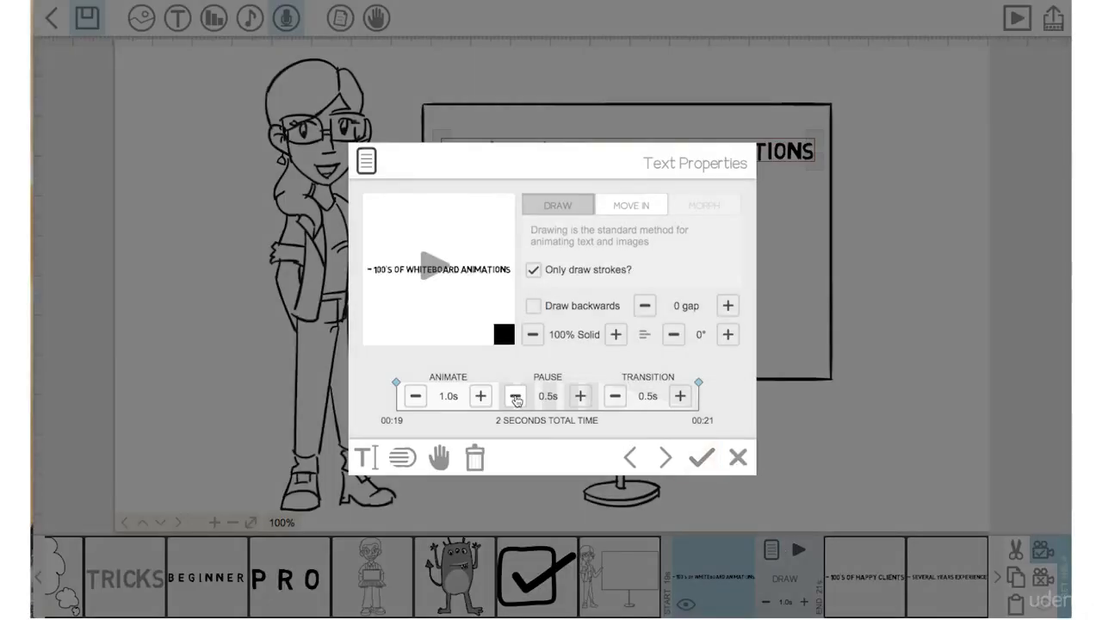
click(515, 396)
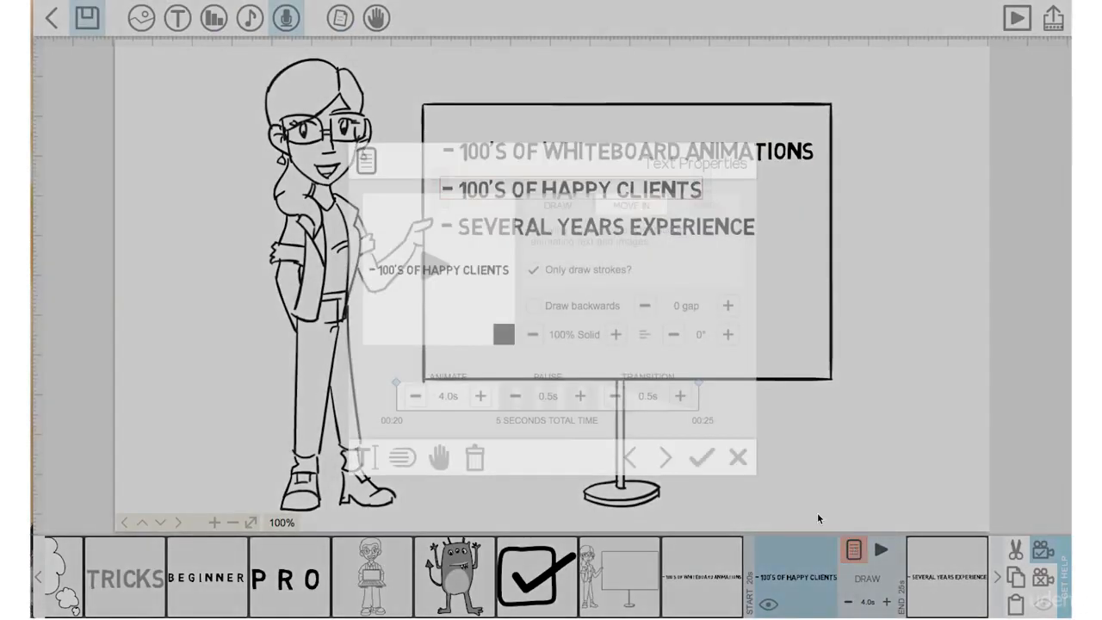
click(416, 395)
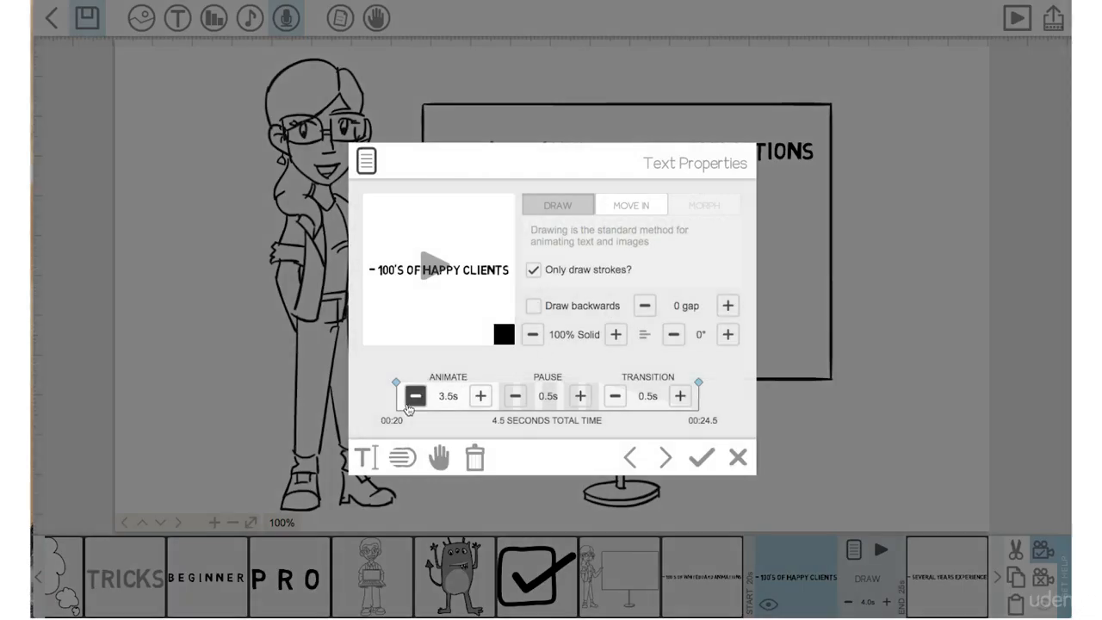
click(415, 395)
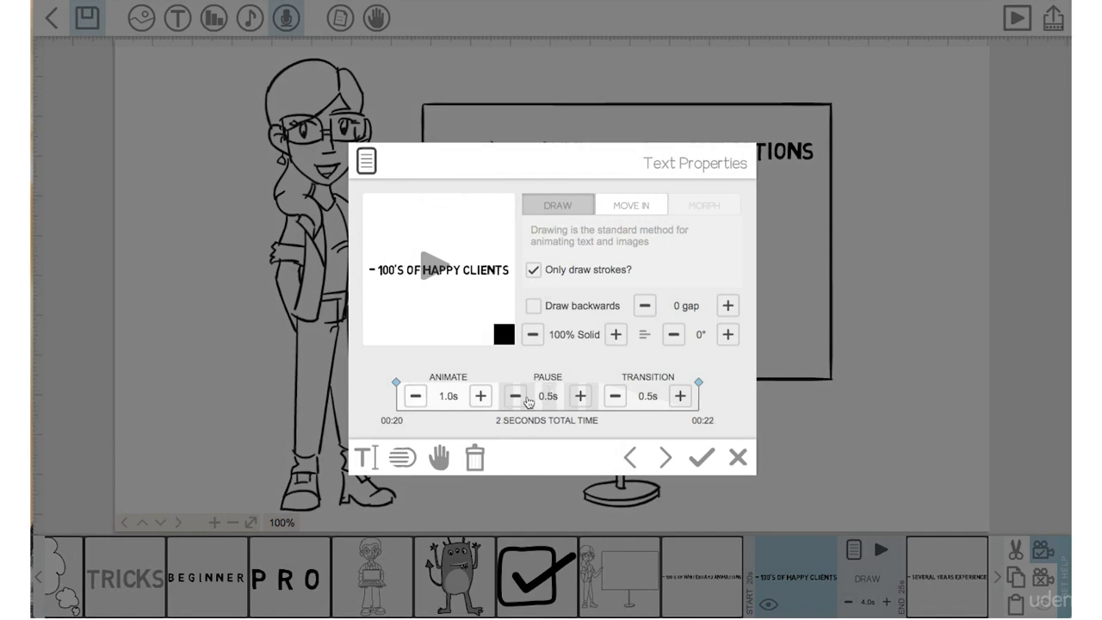
click(700, 457)
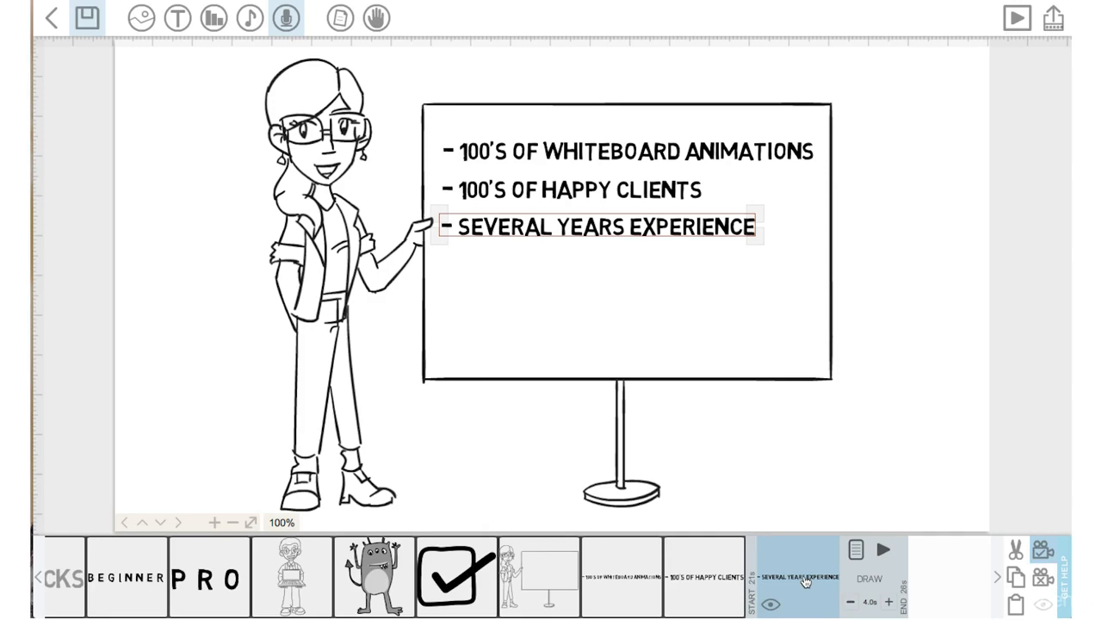
Step: Lower the Several Years Experience bullet's animate time from 4.0s to 1.0s
click(853, 550)
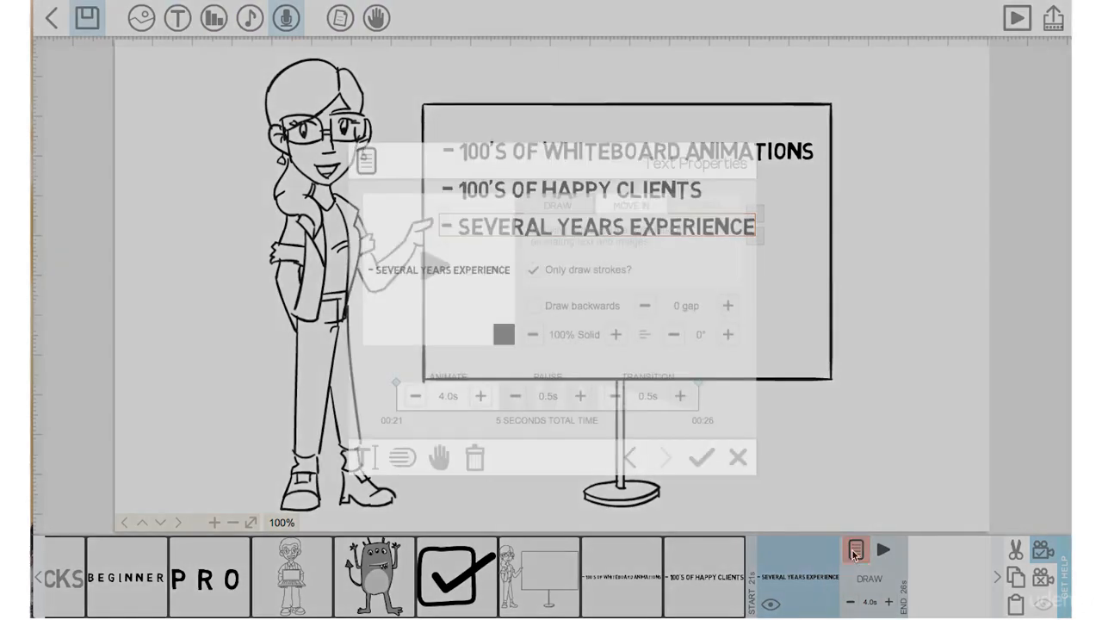
click(415, 395)
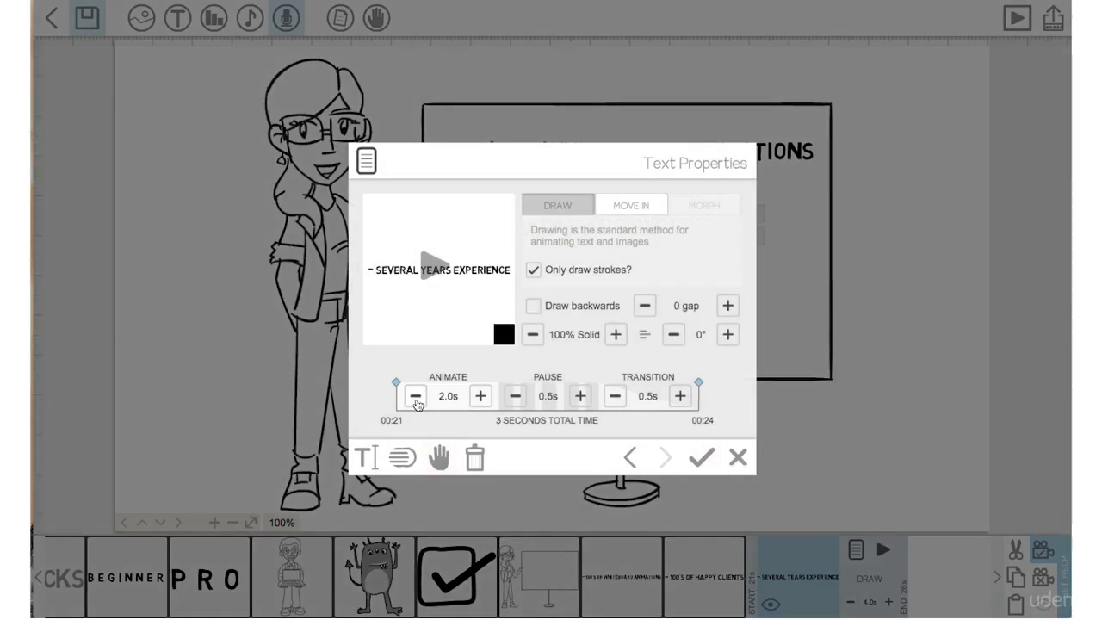
click(415, 395)
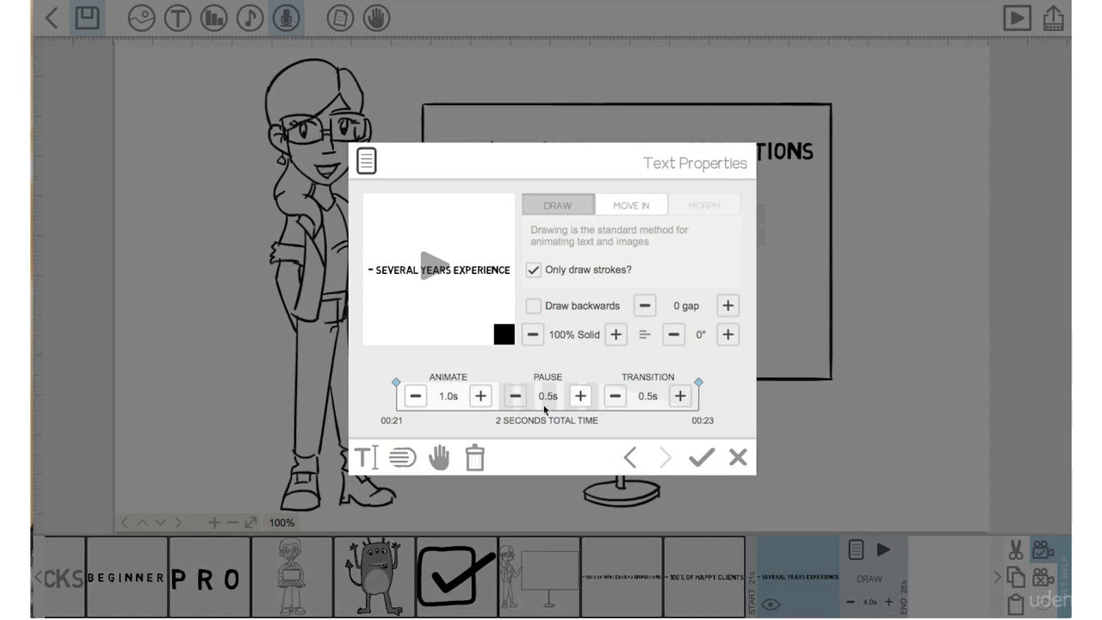
mouse_move(625, 422)
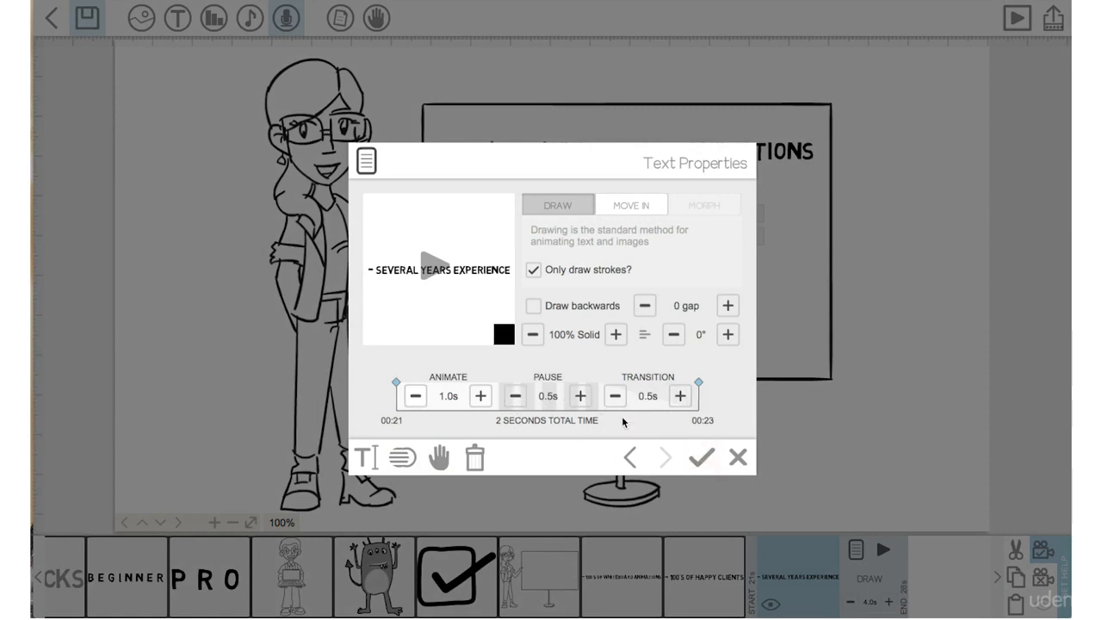
click(701, 457)
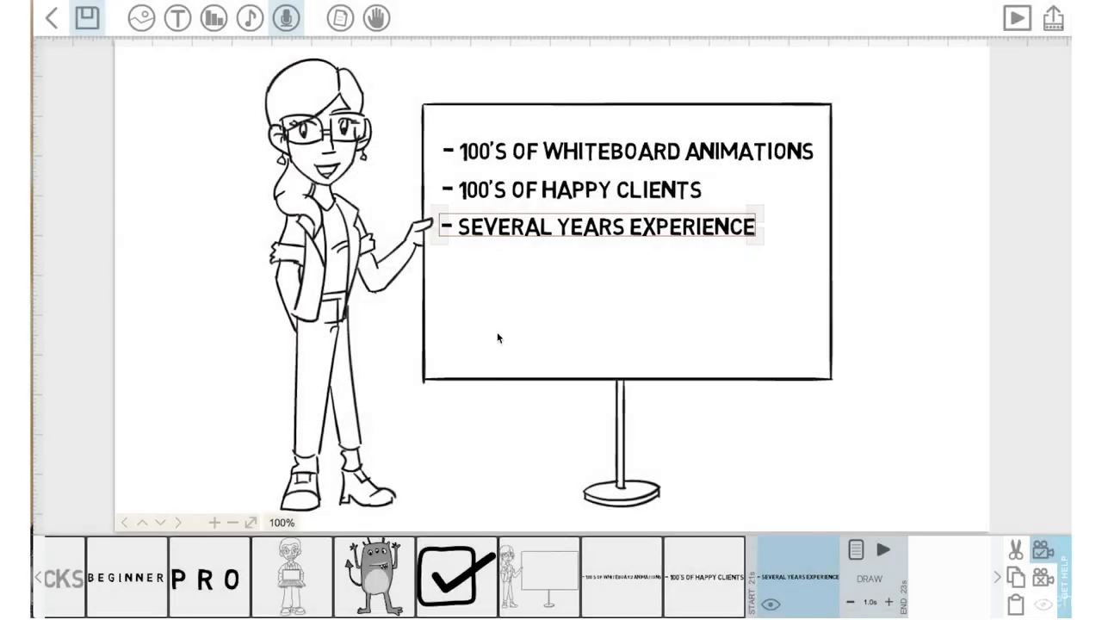
mouse_move(428, 142)
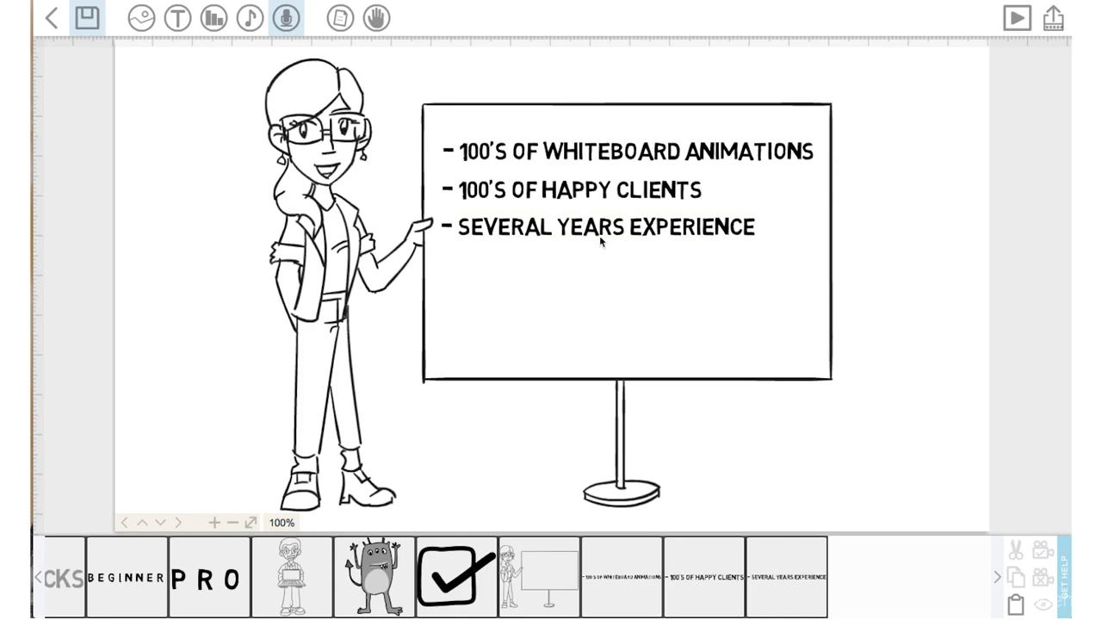
mouse_move(810, 594)
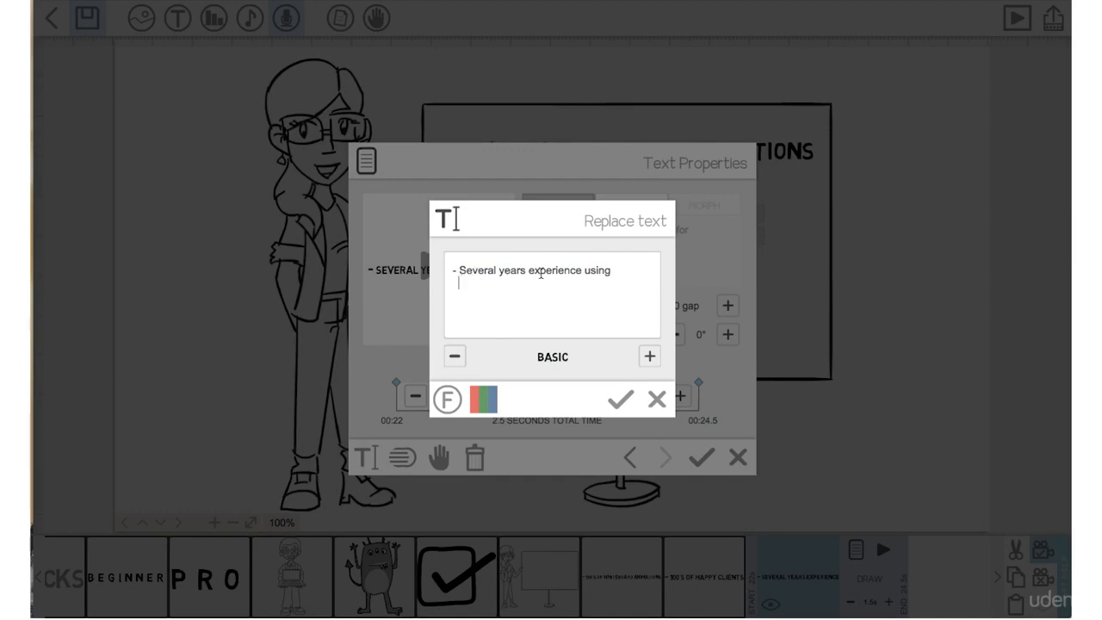
mouse_move(587, 309)
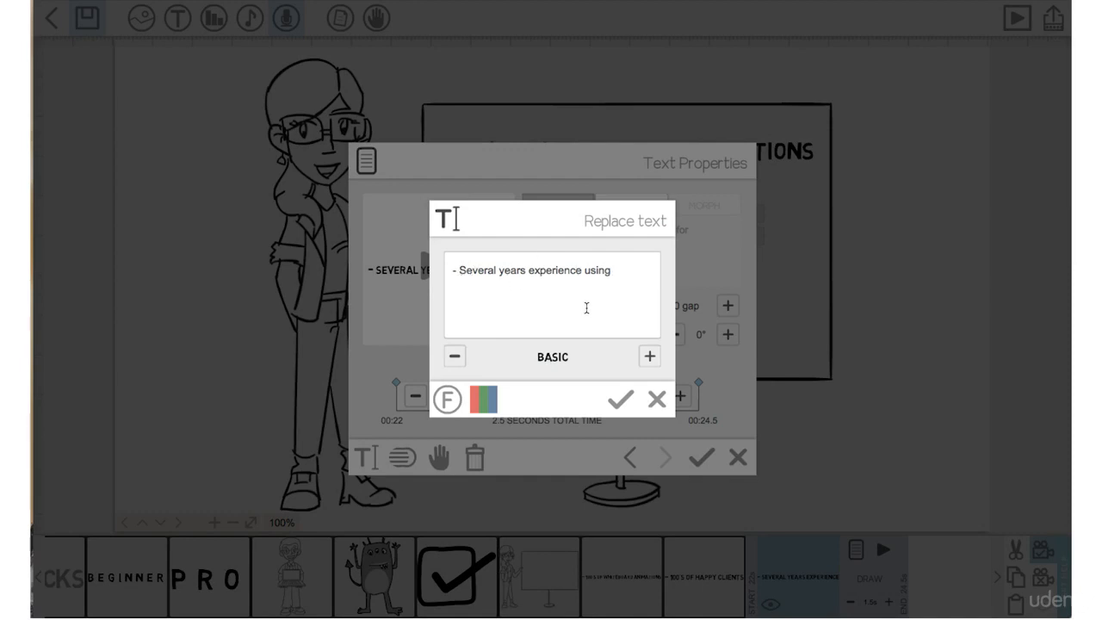
Step: Extend the third bullet with 'using videoscribe' on a second line and confirm
text(videoscribe)
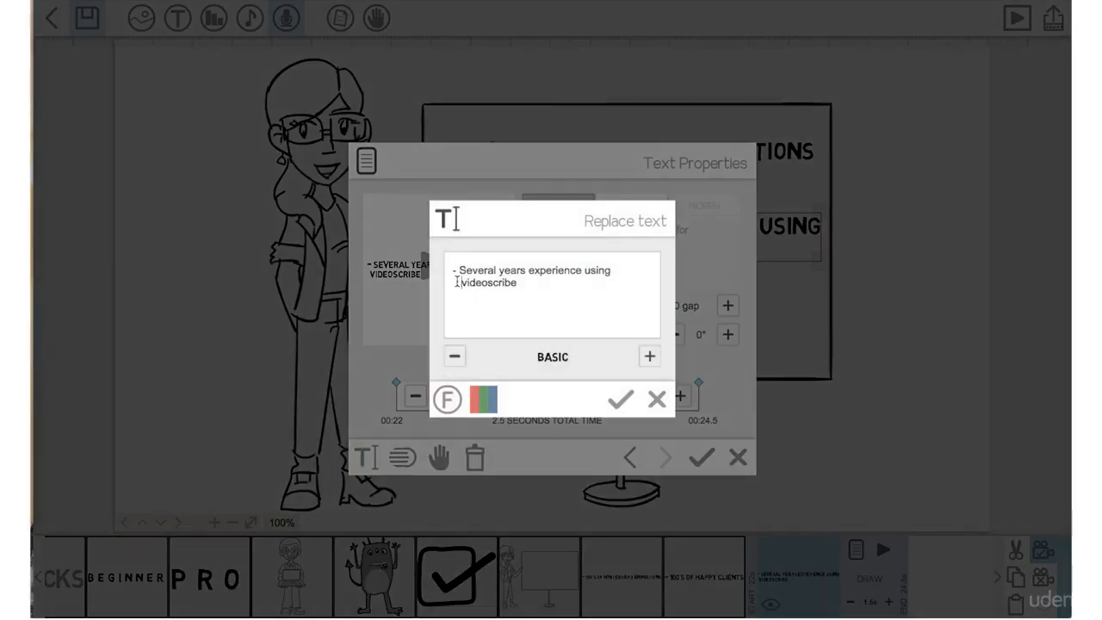
click(620, 399)
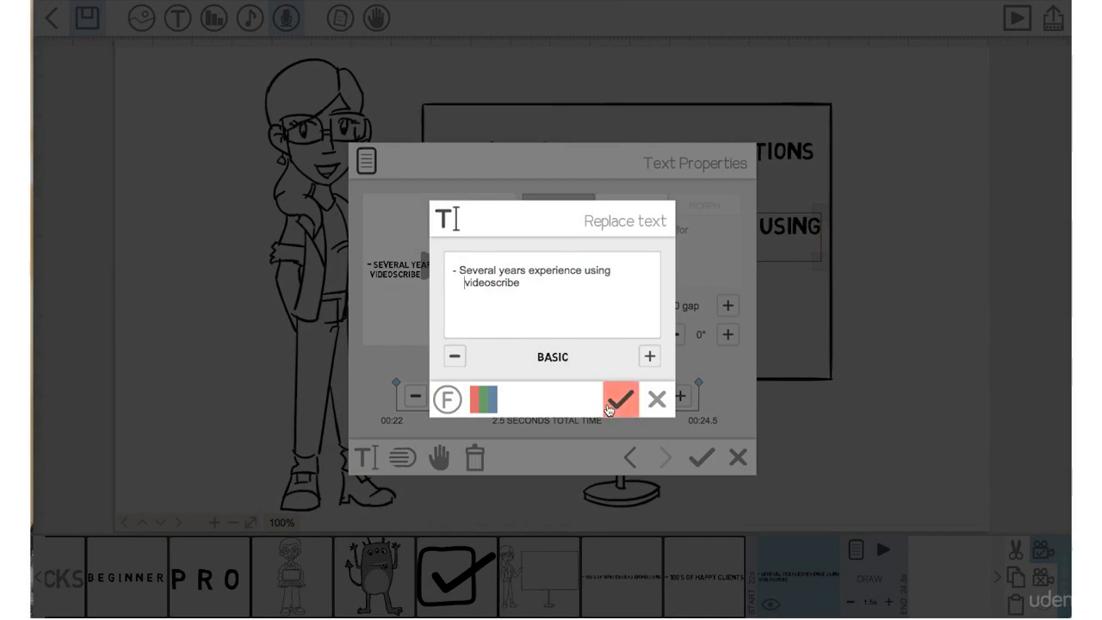
click(620, 399)
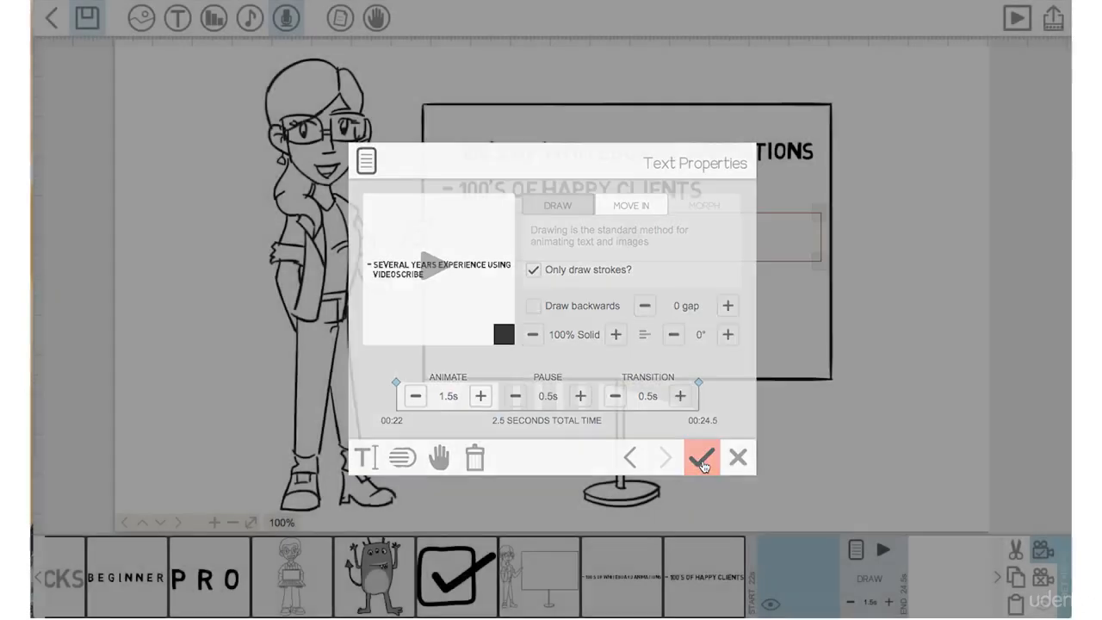
click(701, 457)
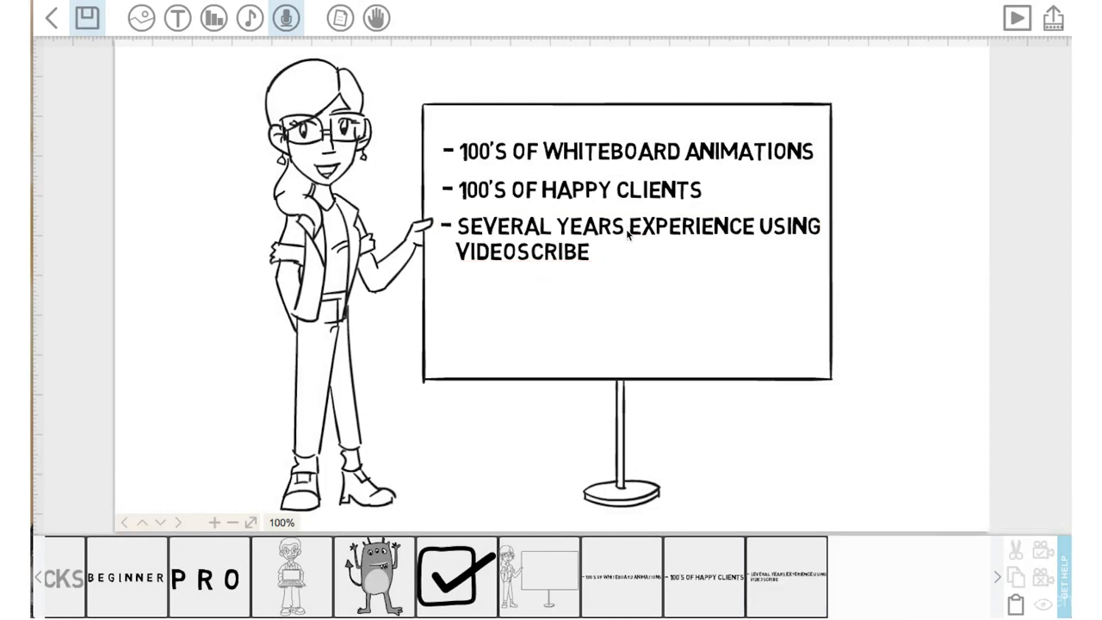
mouse_move(491, 278)
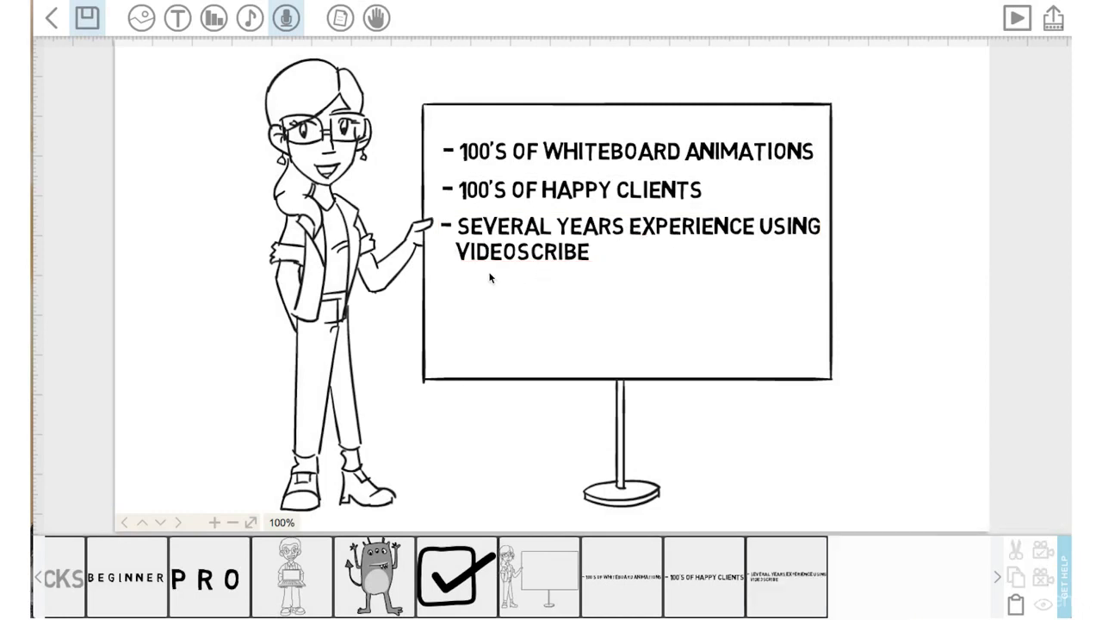
click(633, 239)
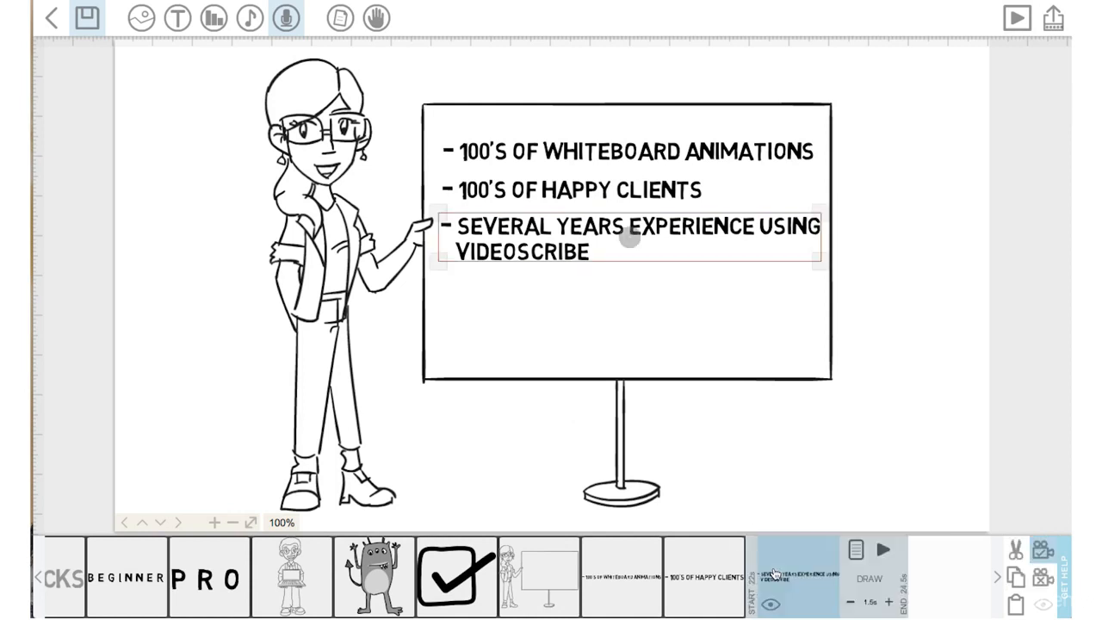